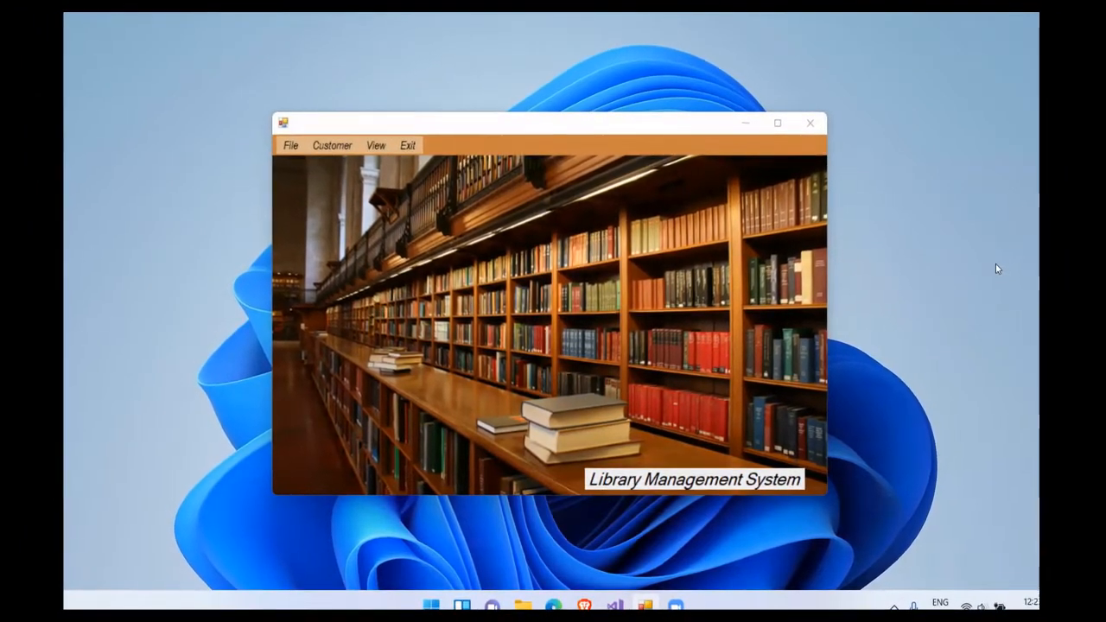
Open File > Add Books to show the book entry form and existing book records
{"action": "left_click_drag", "start_coordinate": [550, 124], "coordinate": [544, 116]}
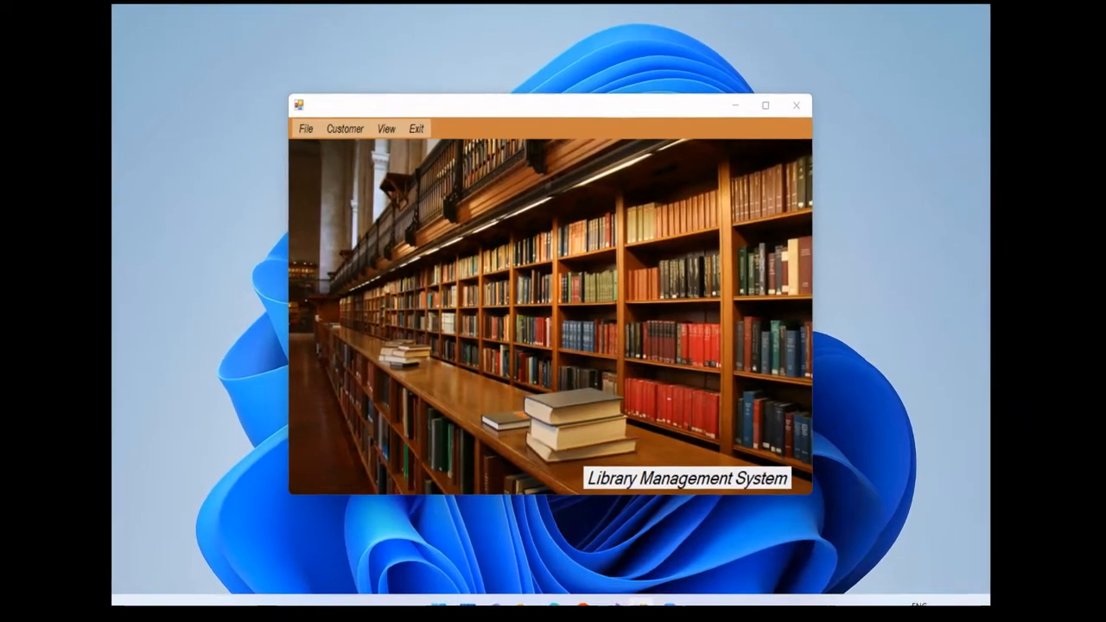
{"action": "left_click_drag", "start_coordinate": [553, 106], "coordinate": [552, 93]}
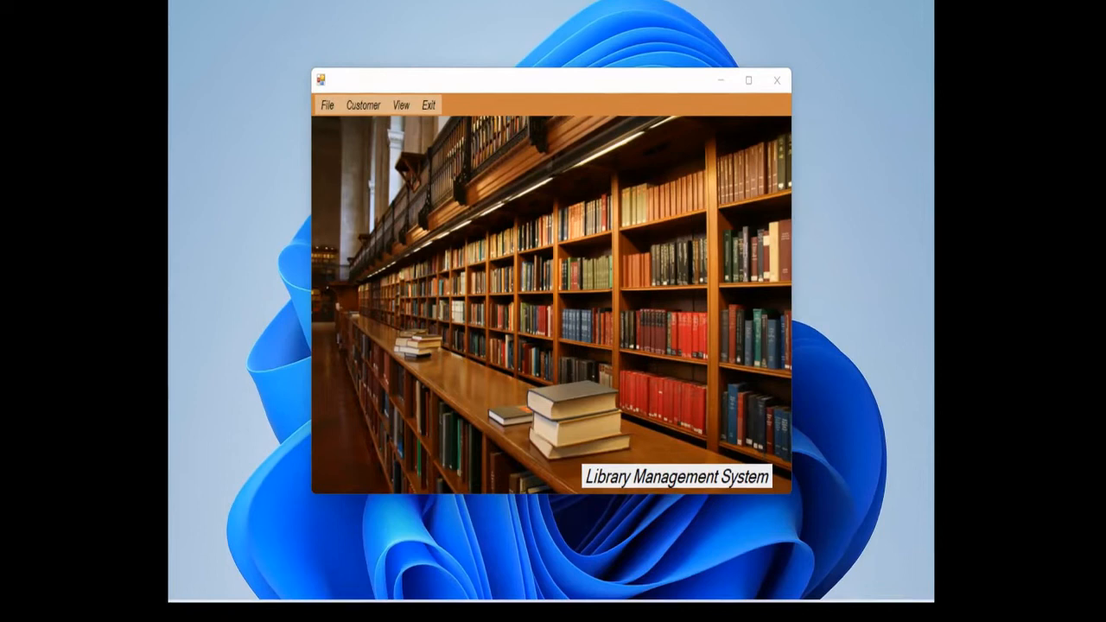
{"action": "left_click_drag", "start_coordinate": [553, 81], "coordinate": [553, 67]}
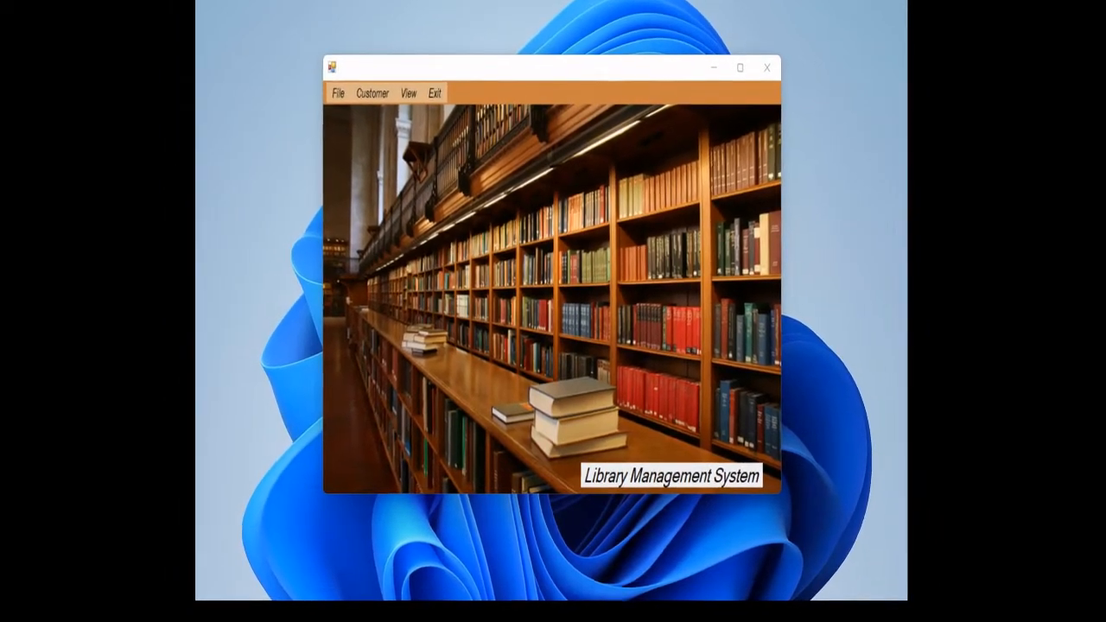
{"action": "left_click_drag", "start_coordinate": [552, 67], "coordinate": [546, 56]}
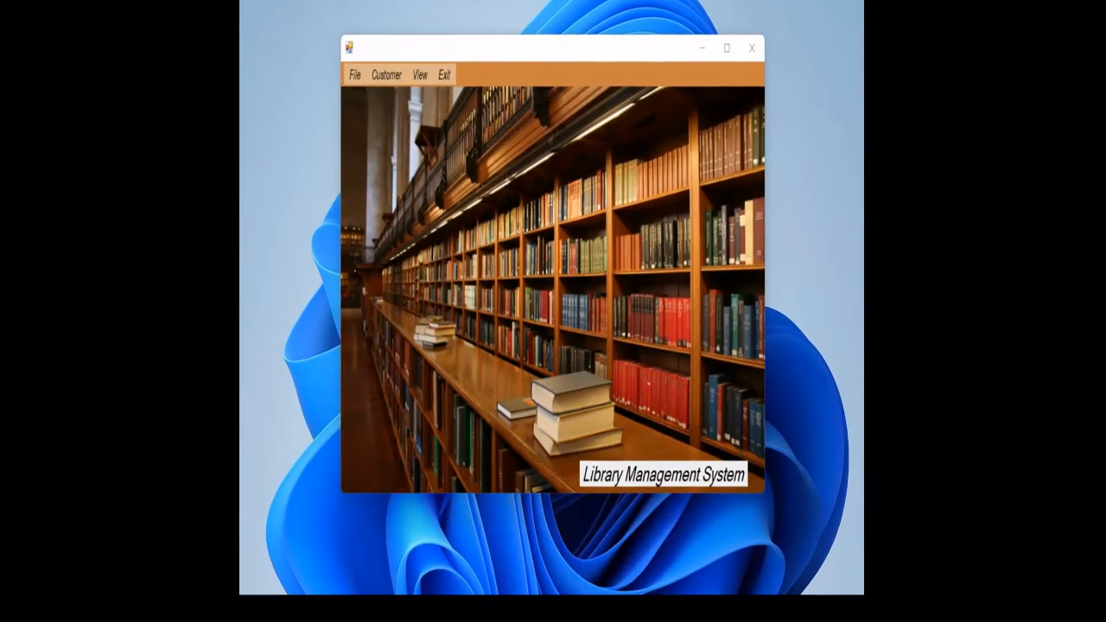
{"action": "left_click_drag", "start_coordinate": [553, 47], "coordinate": [551, 41]}
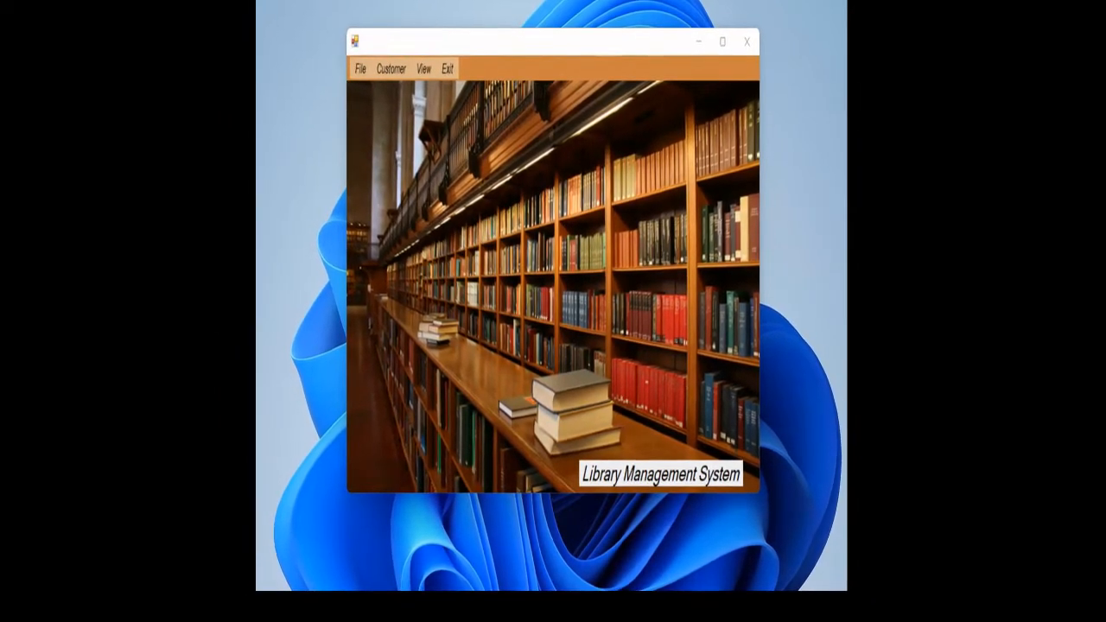
{"action": "left_click_drag", "start_coordinate": [561, 41], "coordinate": [561, 35]}
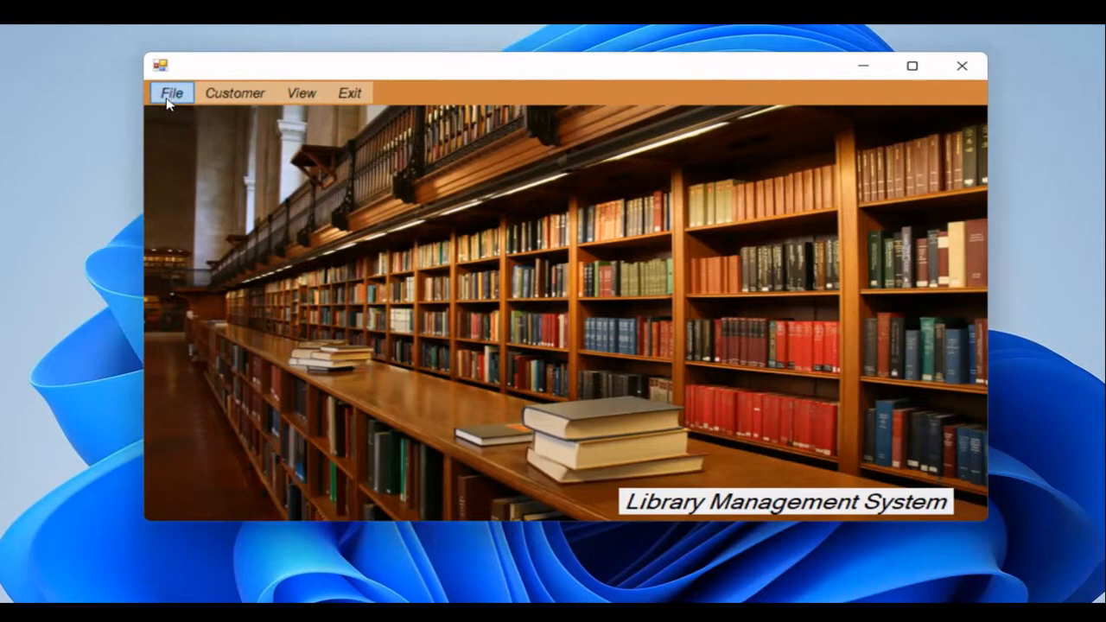
{"action": "left_click", "coordinate": [172, 92]}
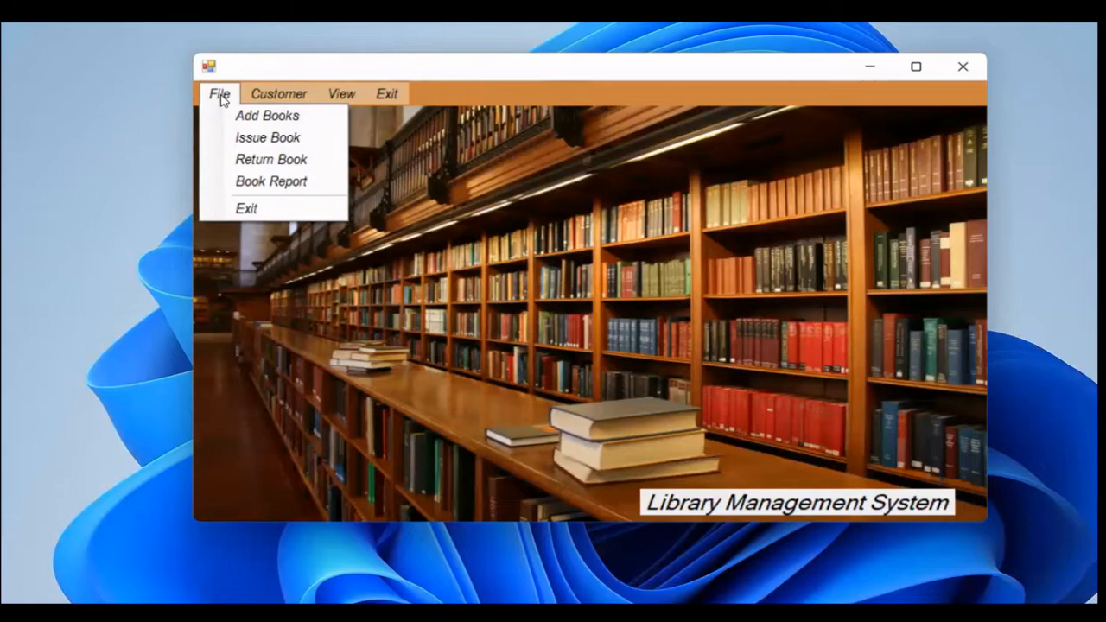
{"action": "mouse_move", "coordinate": [269, 115]}
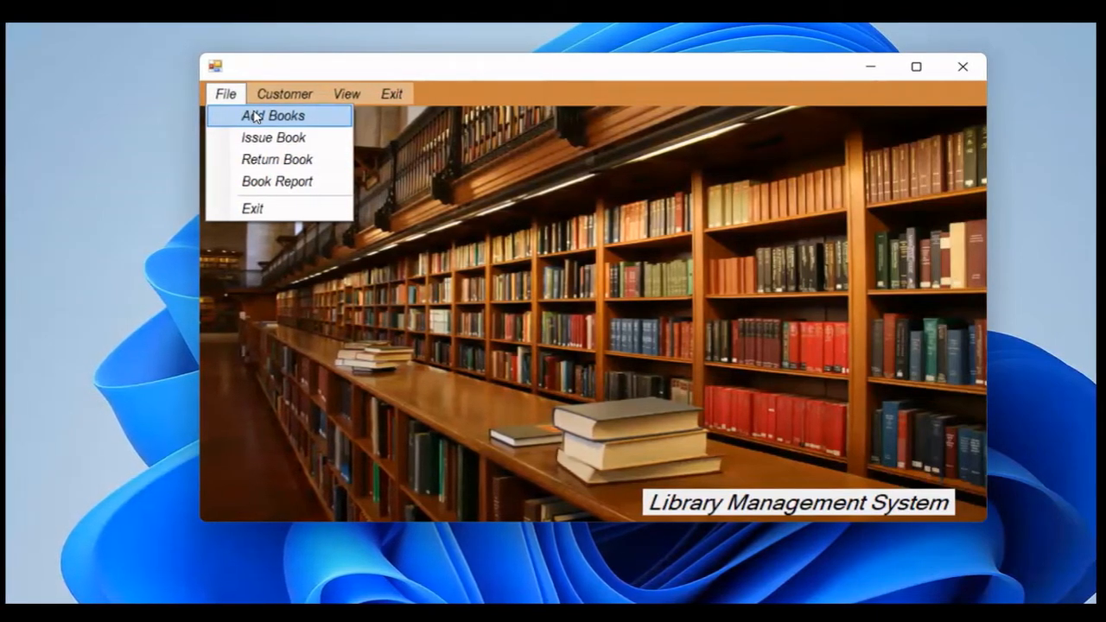
{"action": "left_click", "coordinate": [272, 114]}
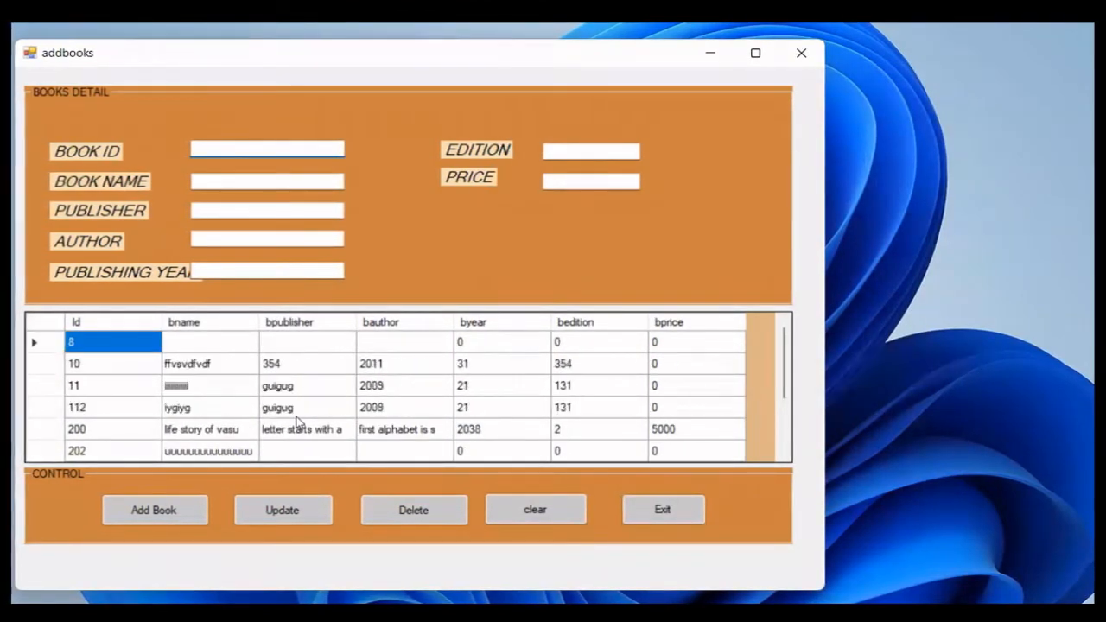
Enter book ID 1223 and book name 'Learning Day'
{"action": "left_click", "coordinate": [268, 149]}
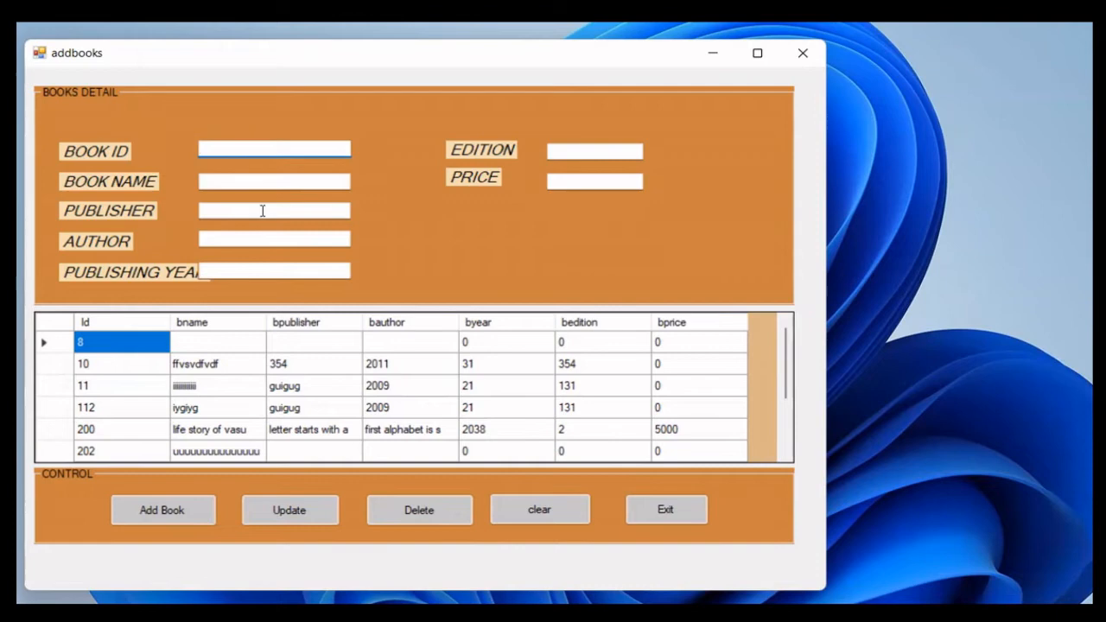
{"action": "left_click", "coordinate": [274, 149]}
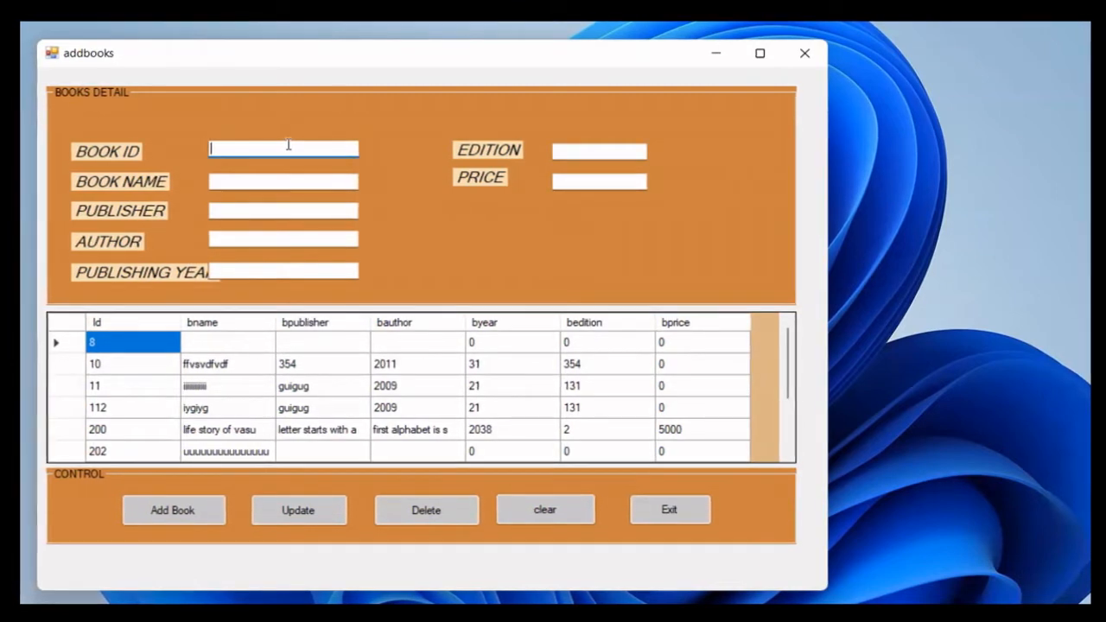
{"action": "type", "text": "1223"}
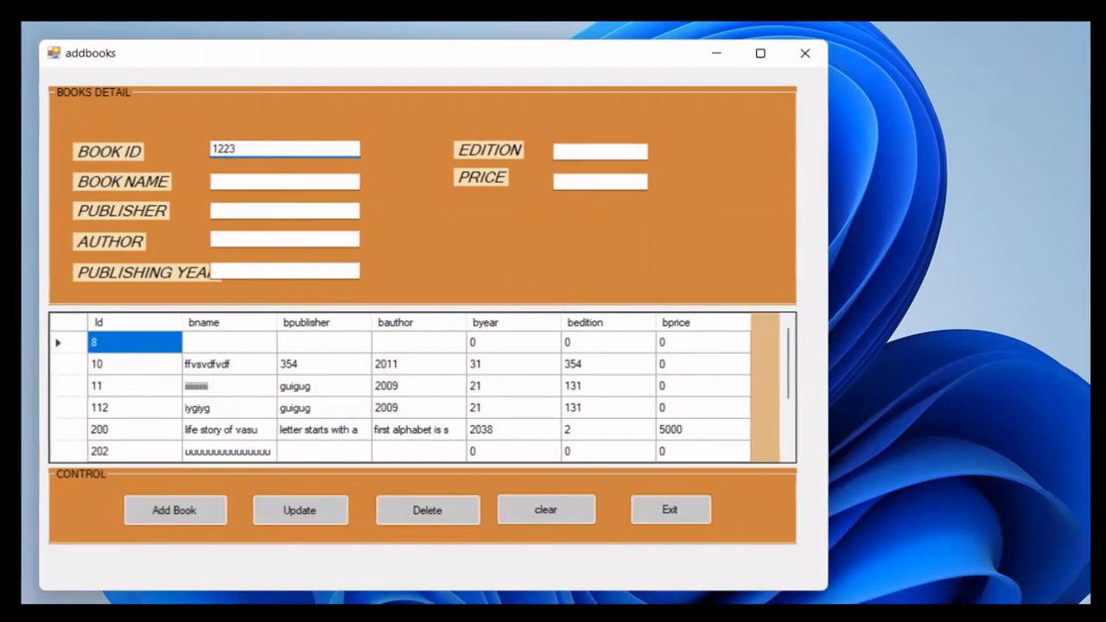
{"action": "left_click", "coordinate": [285, 181]}
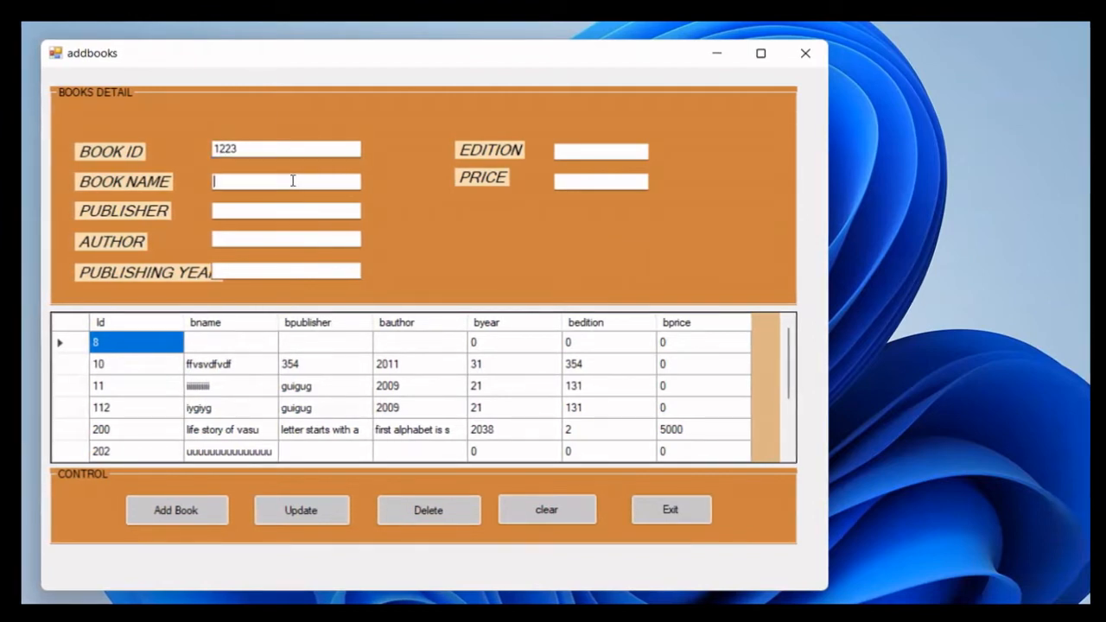
{"action": "type", "text": "Le"}
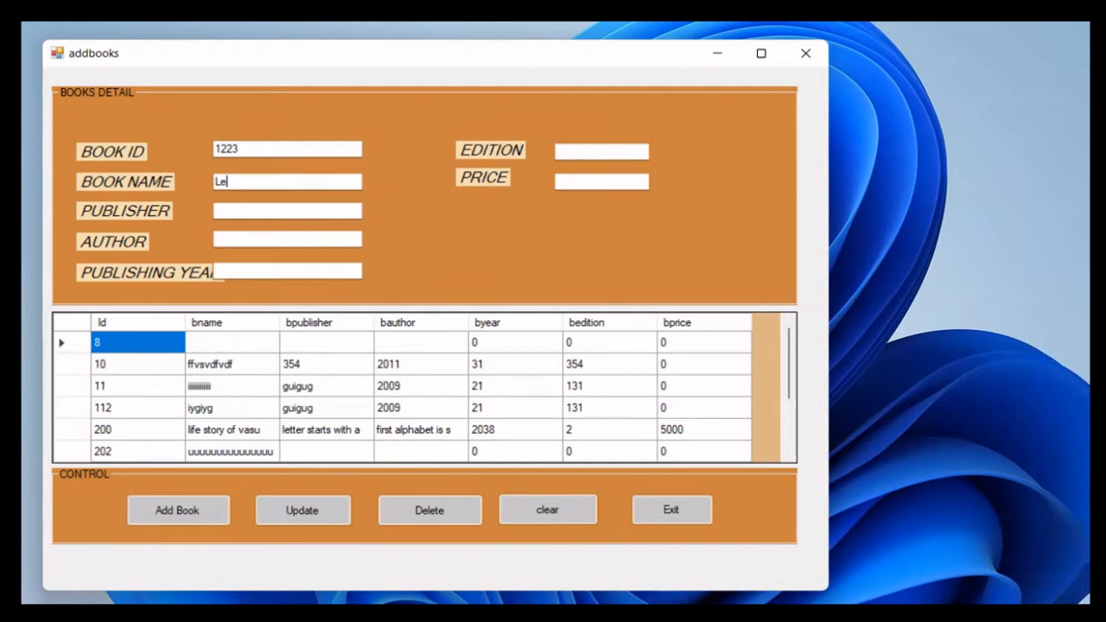
{"action": "type", "text": "arning"}
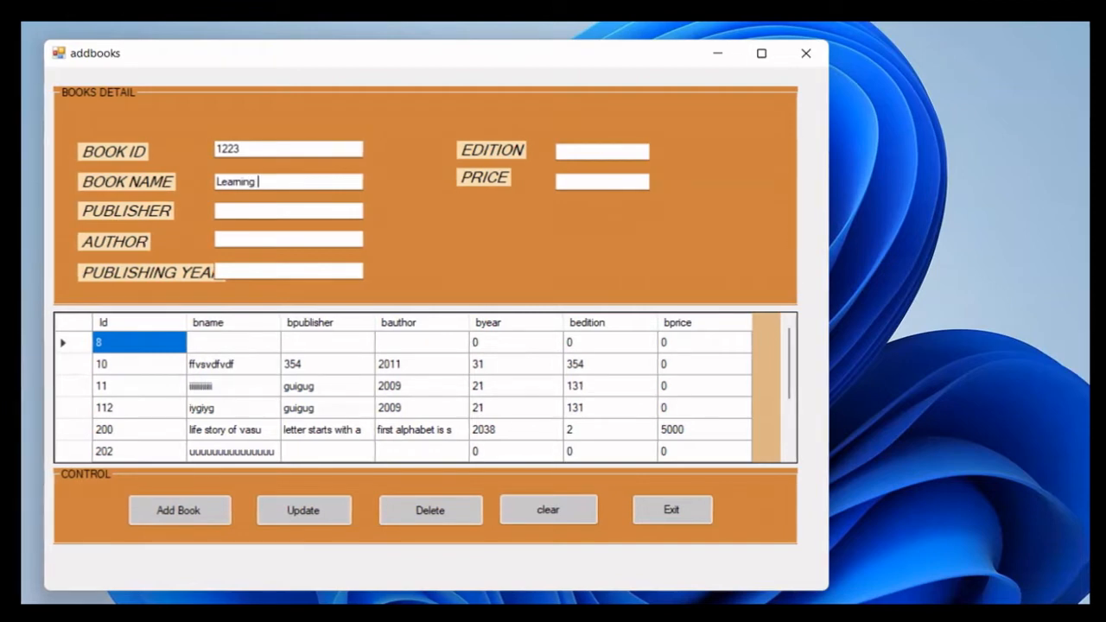
{"action": "type", "text": "Day"}
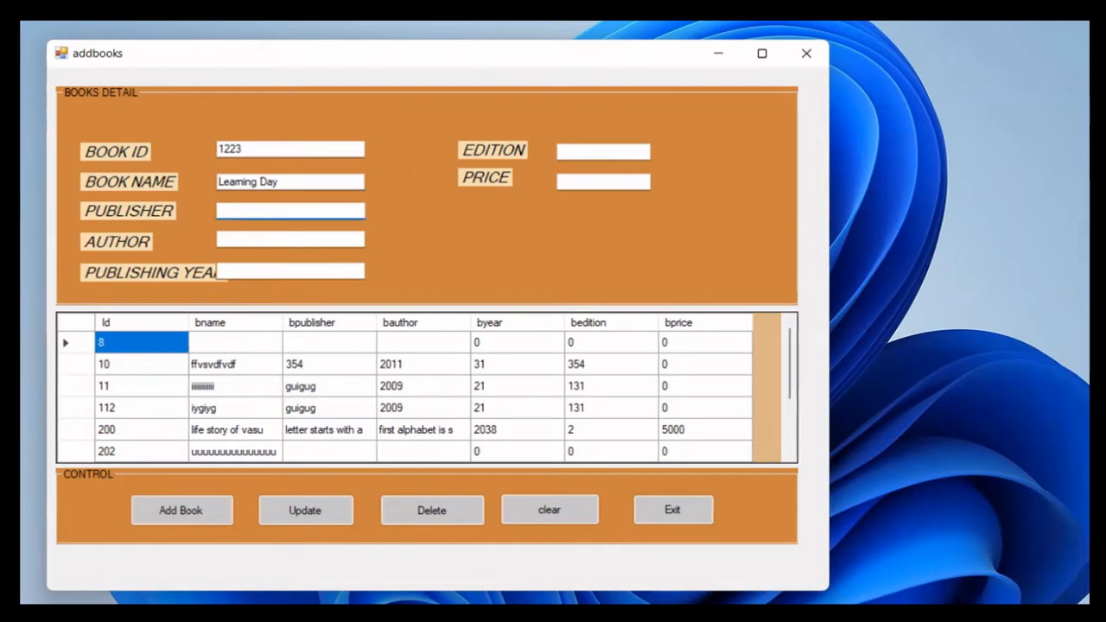
Enter publisher John, author Nike, year 2015, edition 2, price 300, and add the book
{"action": "type", "text": "J"}
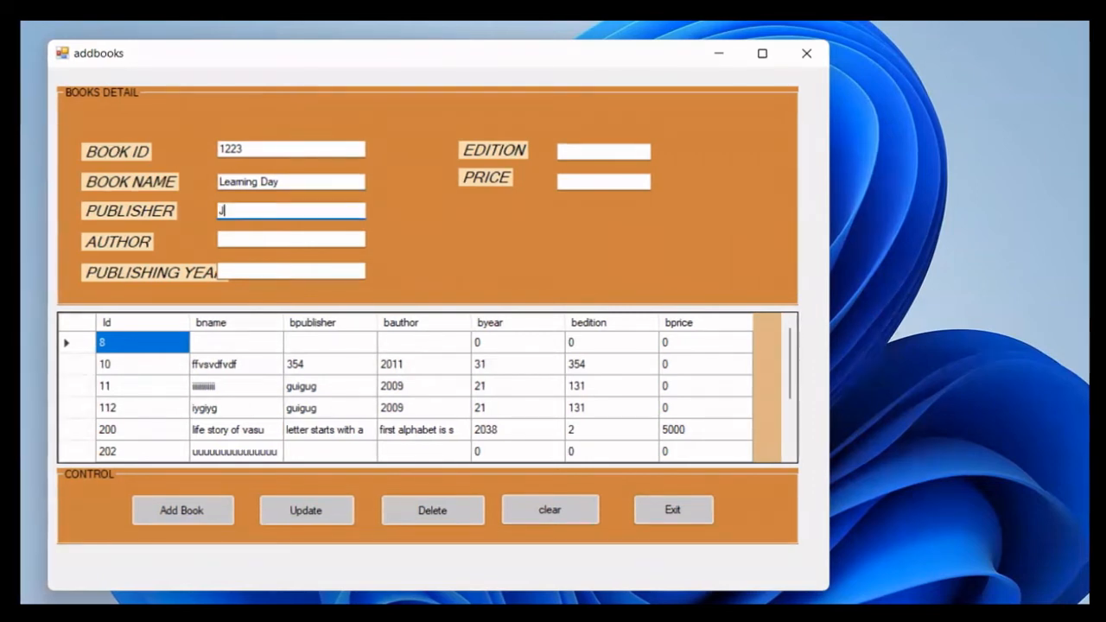
{"action": "type", "text": "ohn"}
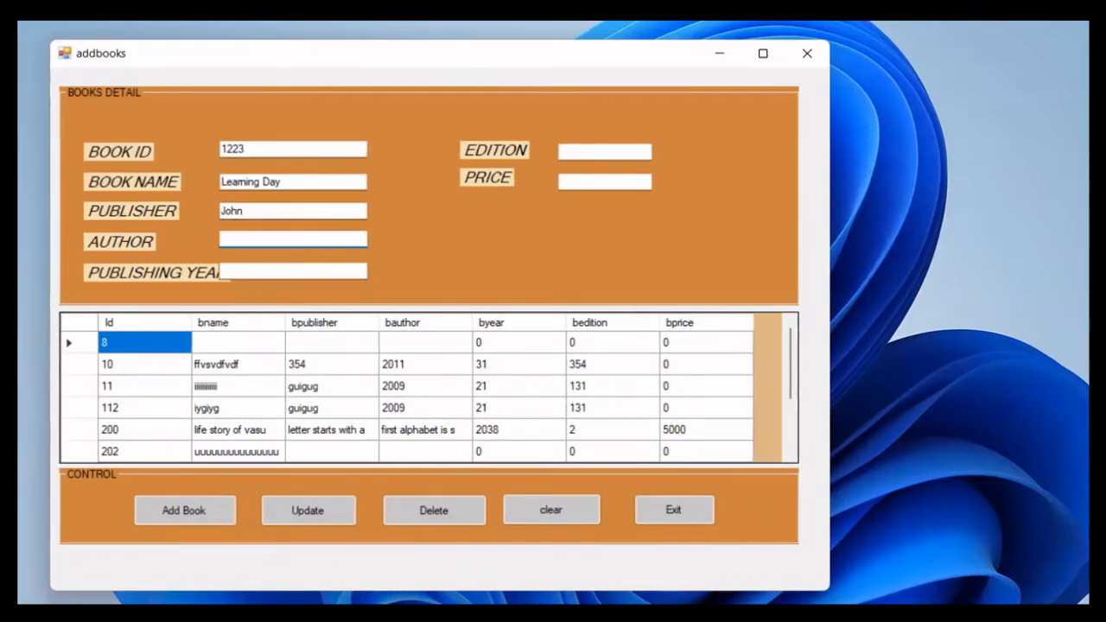
{"action": "type", "text": "N"}
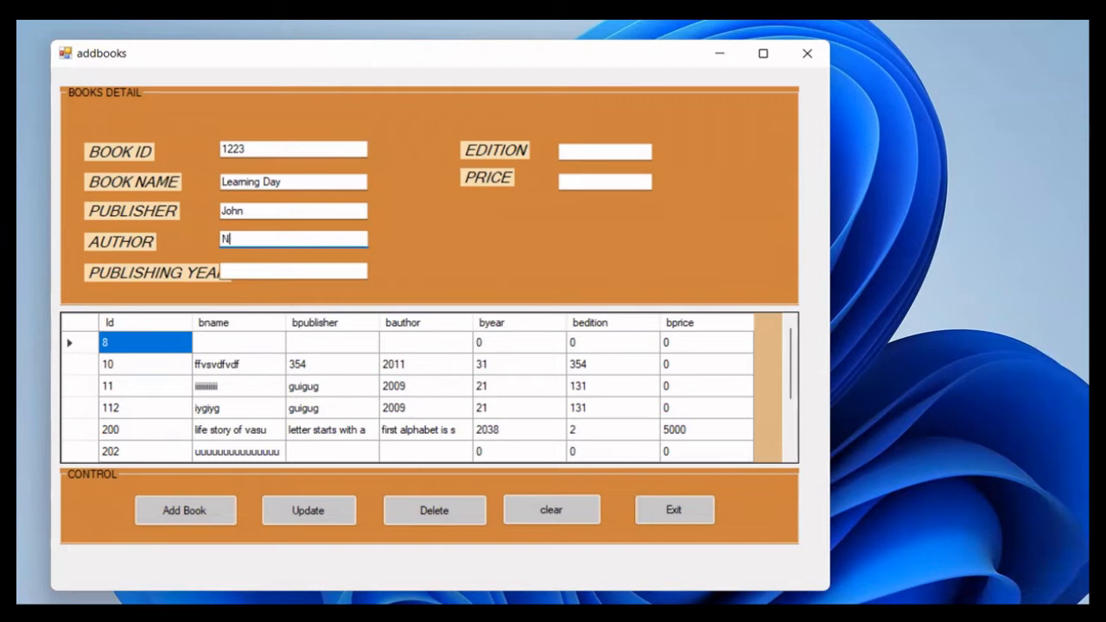
{"action": "type", "text": "ike"}
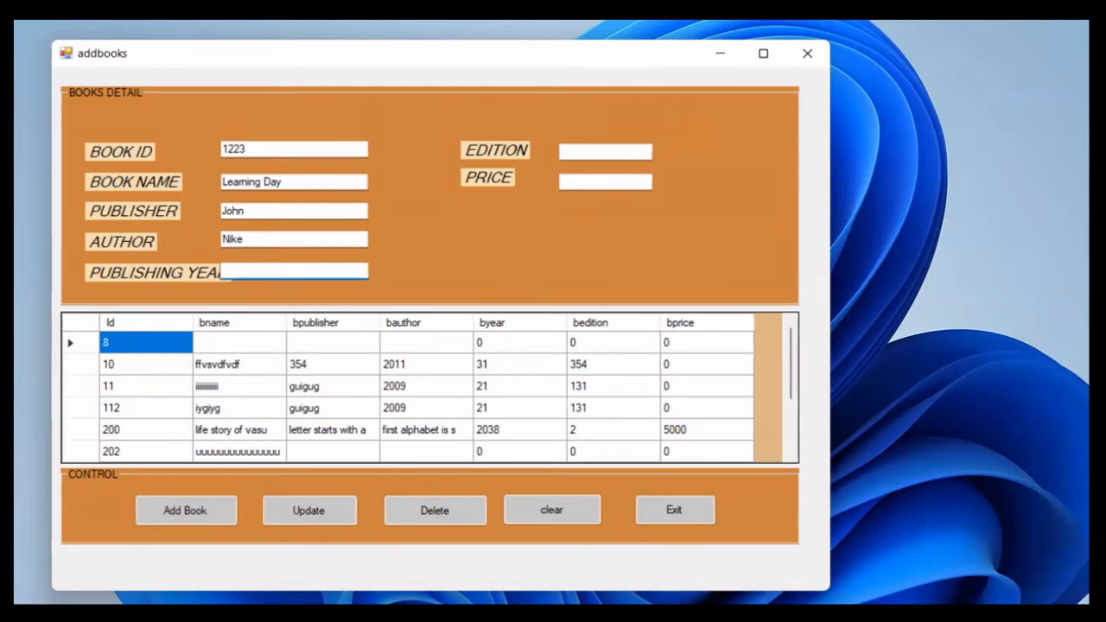
{"action": "type", "text": "2015"}
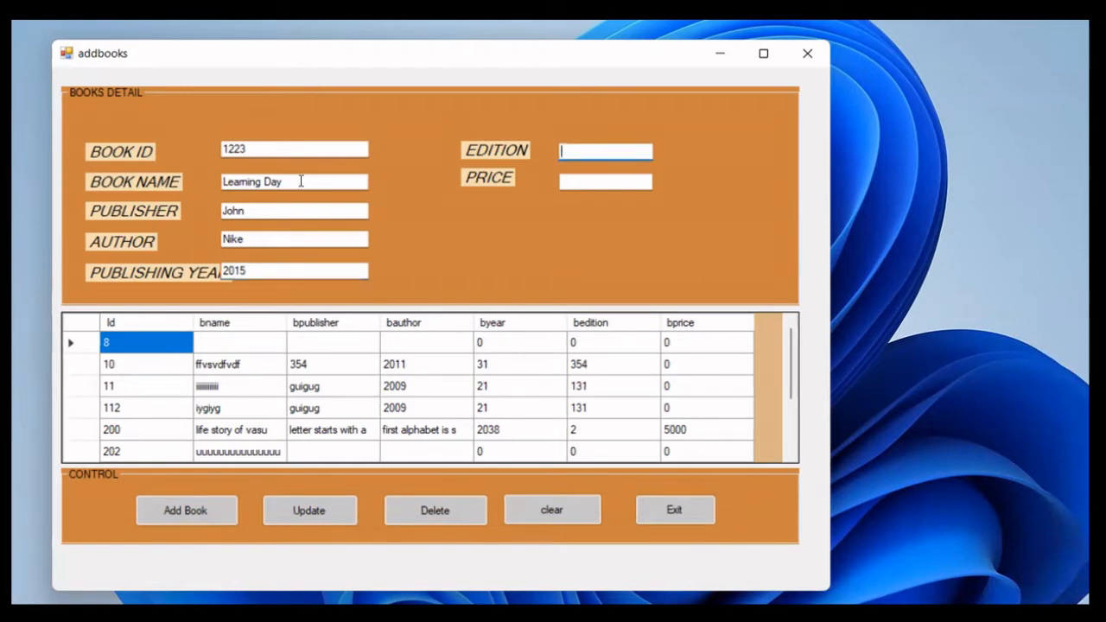
{"action": "type", "text": "2"}
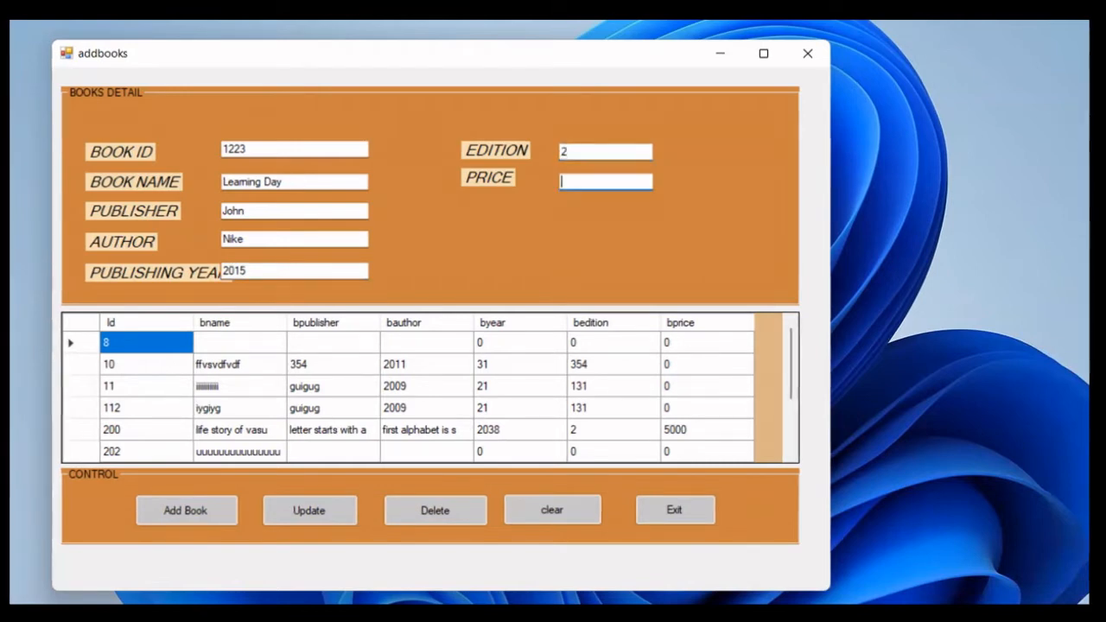
{"action": "type", "text": "300"}
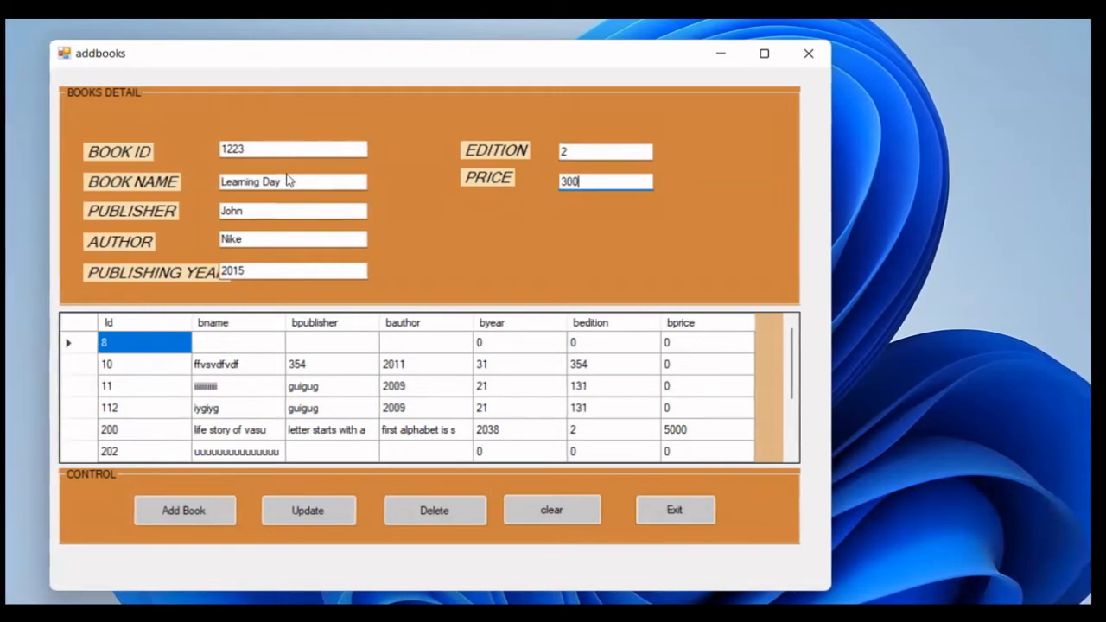
{"action": "left_click", "coordinate": [184, 510]}
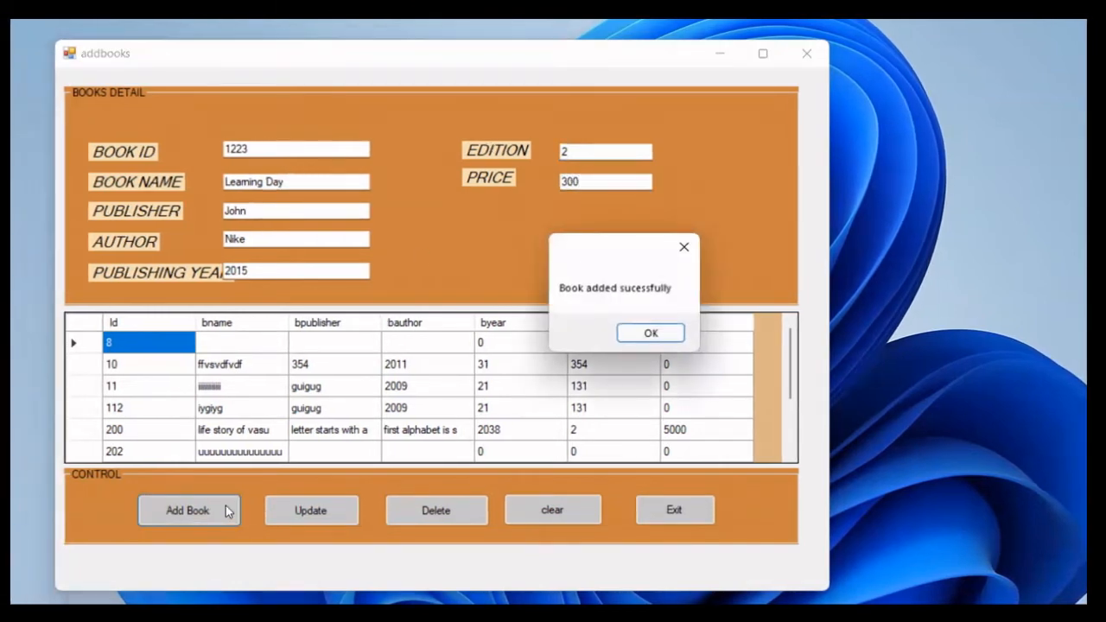
{"action": "mouse_move", "coordinate": [536, 292]}
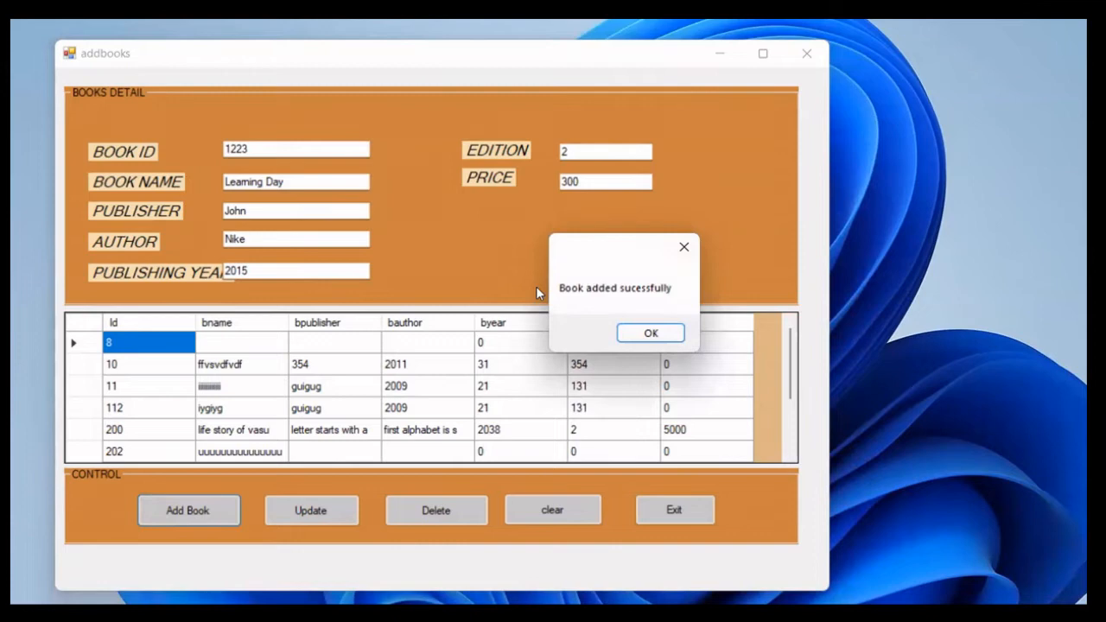
{"action": "mouse_move", "coordinate": [650, 333]}
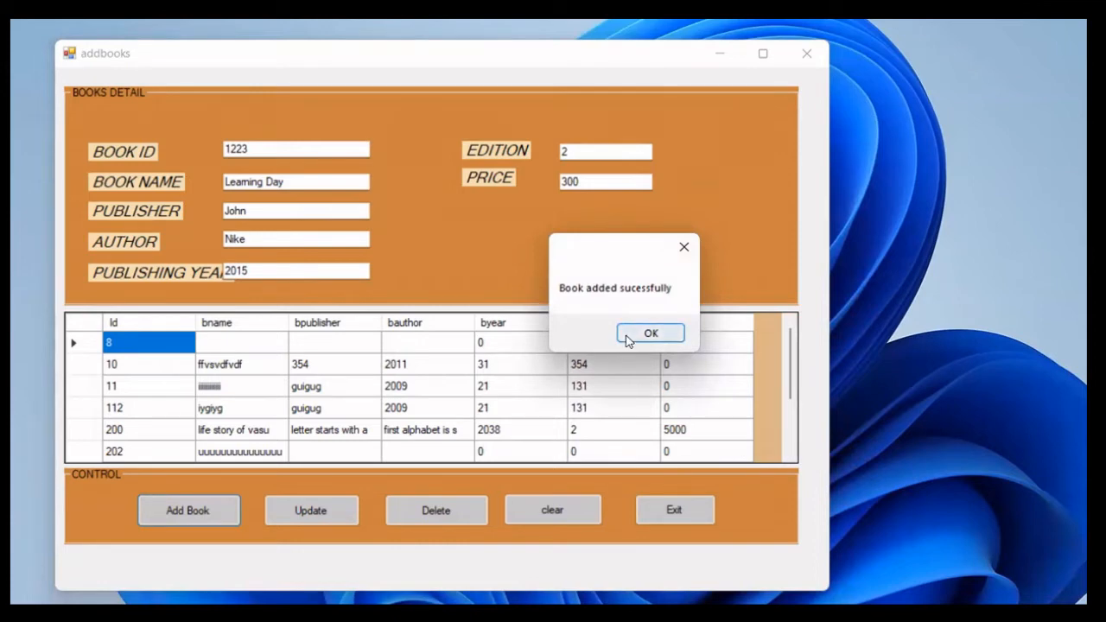
Dismiss the 'Book added' message and select the new Learning Day row
{"action": "left_click", "coordinate": [649, 333]}
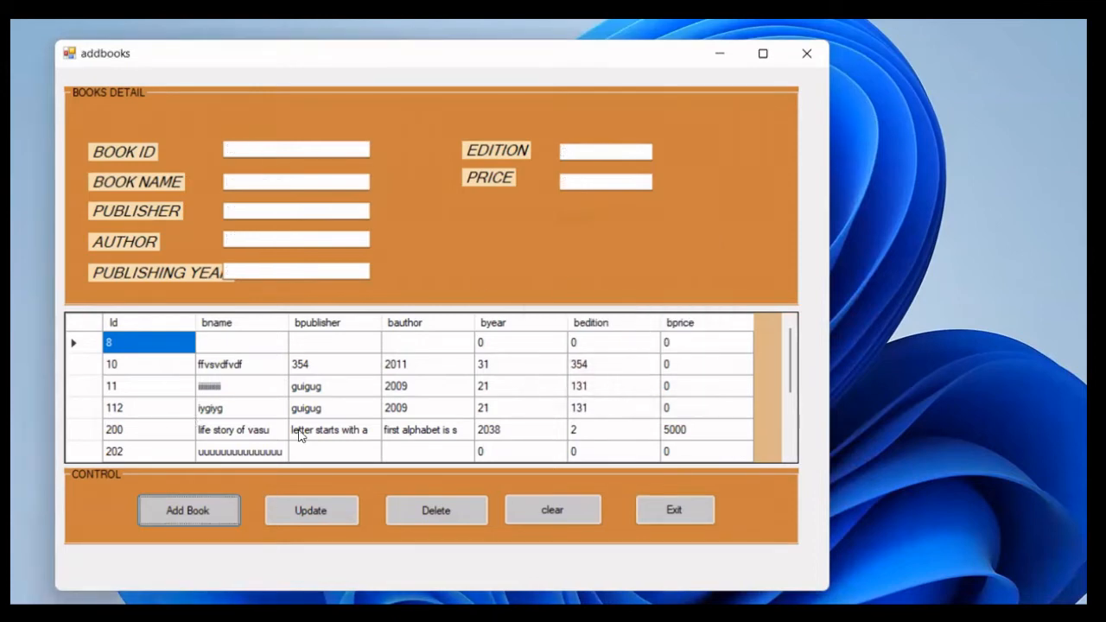
{"action": "scroll", "scroll_direction": "down", "scroll_amount": 3}
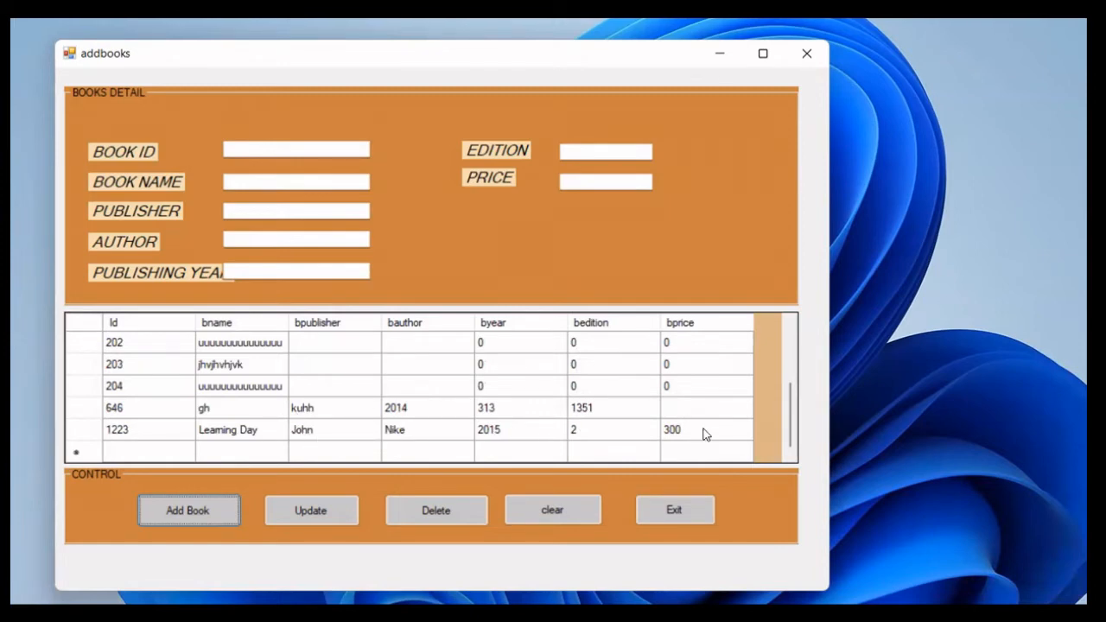
{"action": "left_click", "coordinate": [706, 429]}
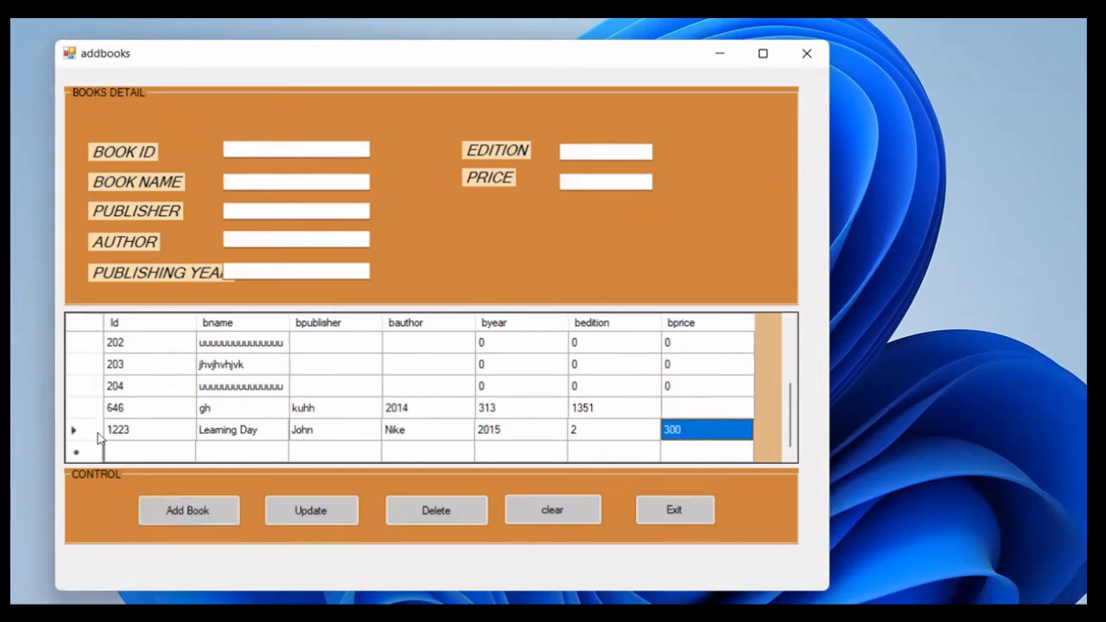
Update Learning Day's price to 500, confirm, and exit the book form
{"action": "left_click", "coordinate": [227, 429]}
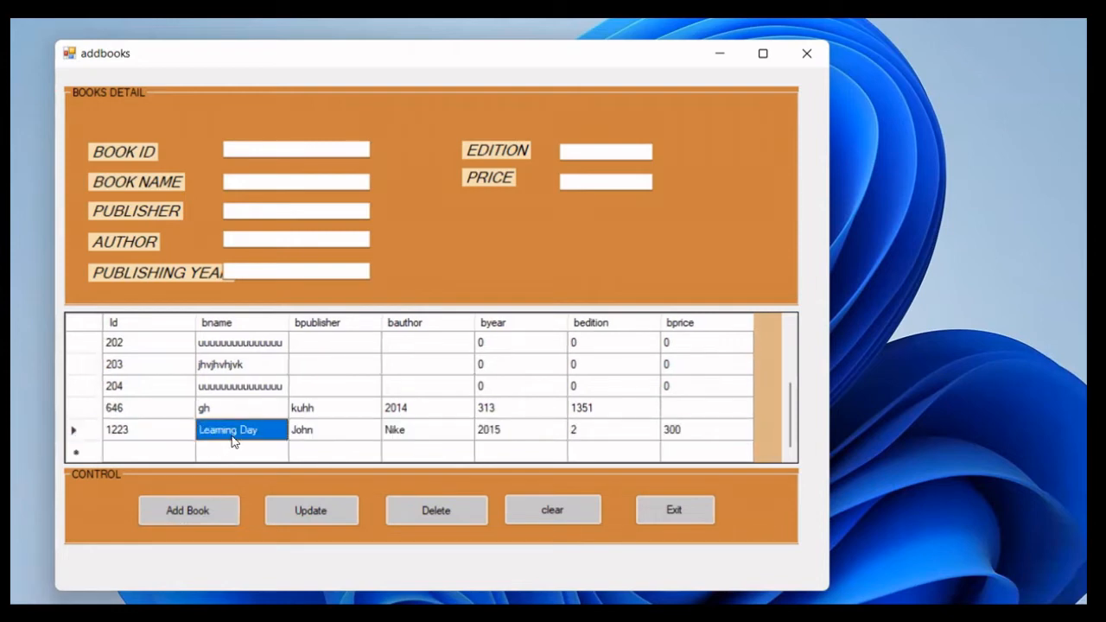
{"action": "left_click", "coordinate": [228, 429]}
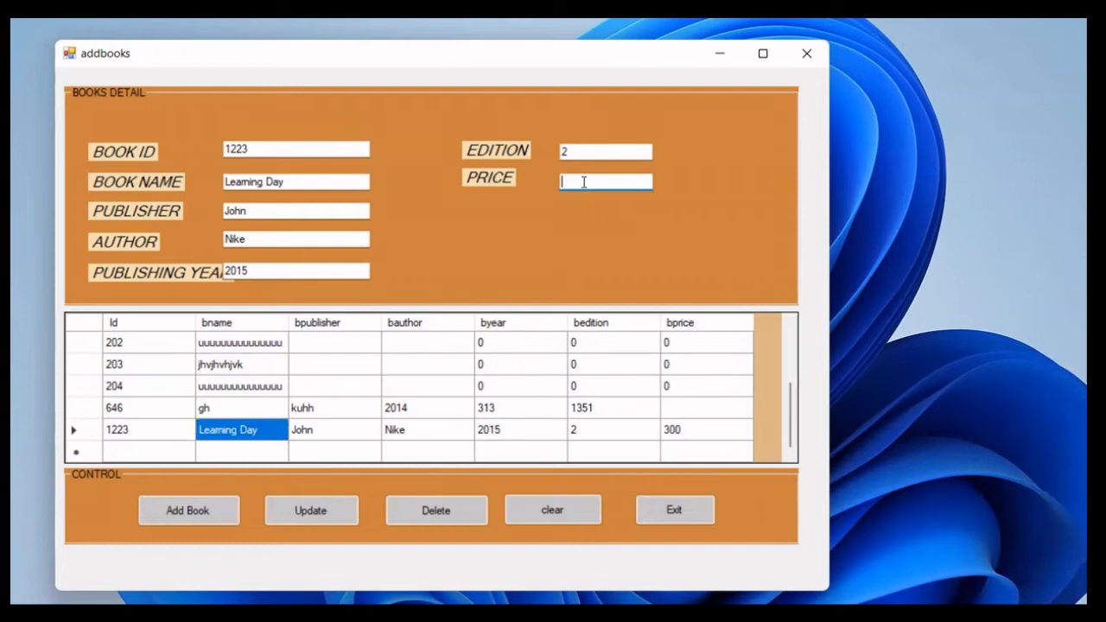
{"action": "type", "text": "500"}
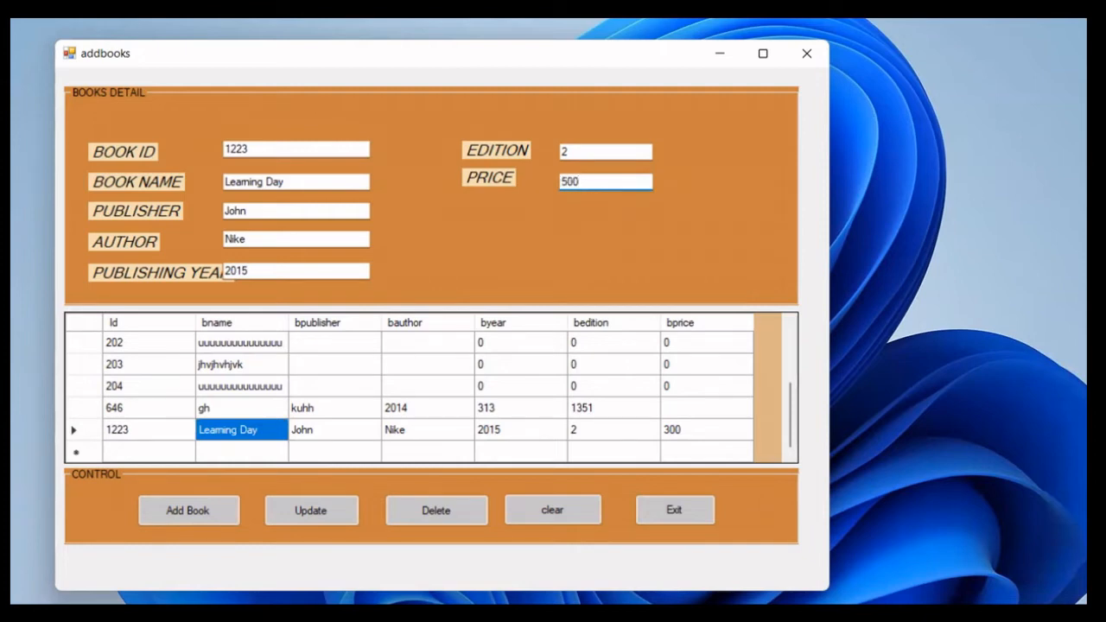
{"action": "left_click", "coordinate": [311, 509]}
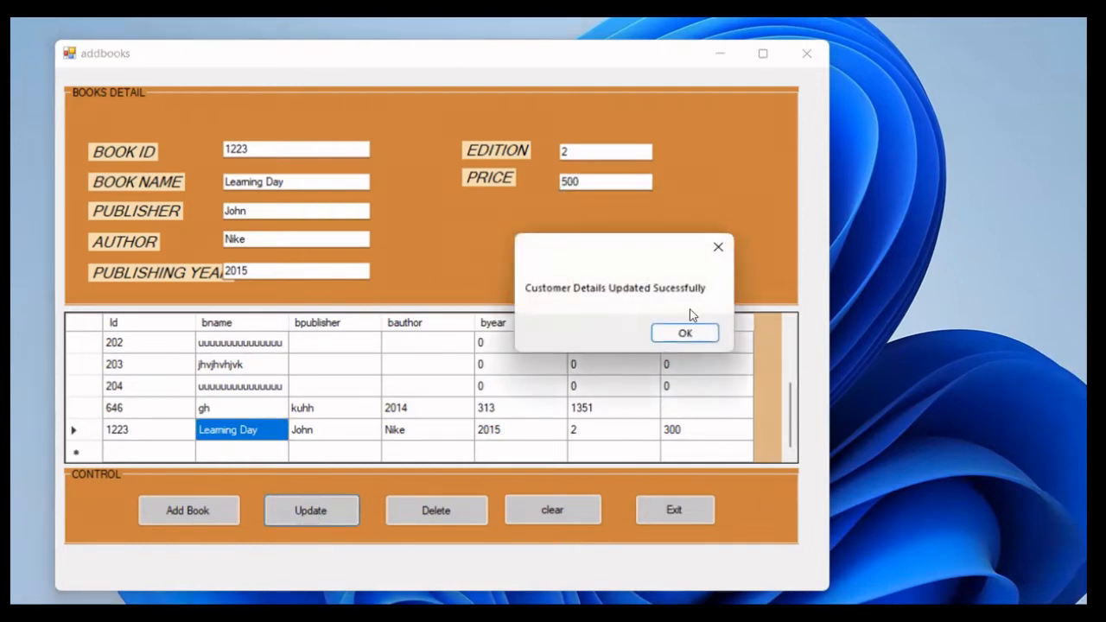
{"action": "left_click", "coordinate": [684, 332]}
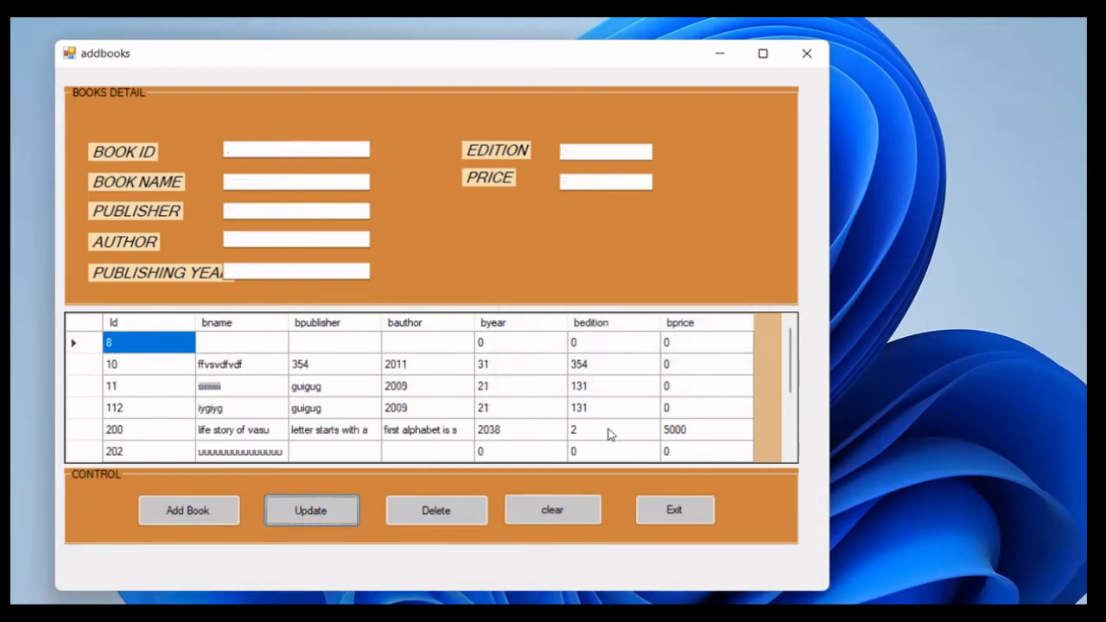
{"action": "scroll", "scroll_direction": "down", "scroll_amount": 3}
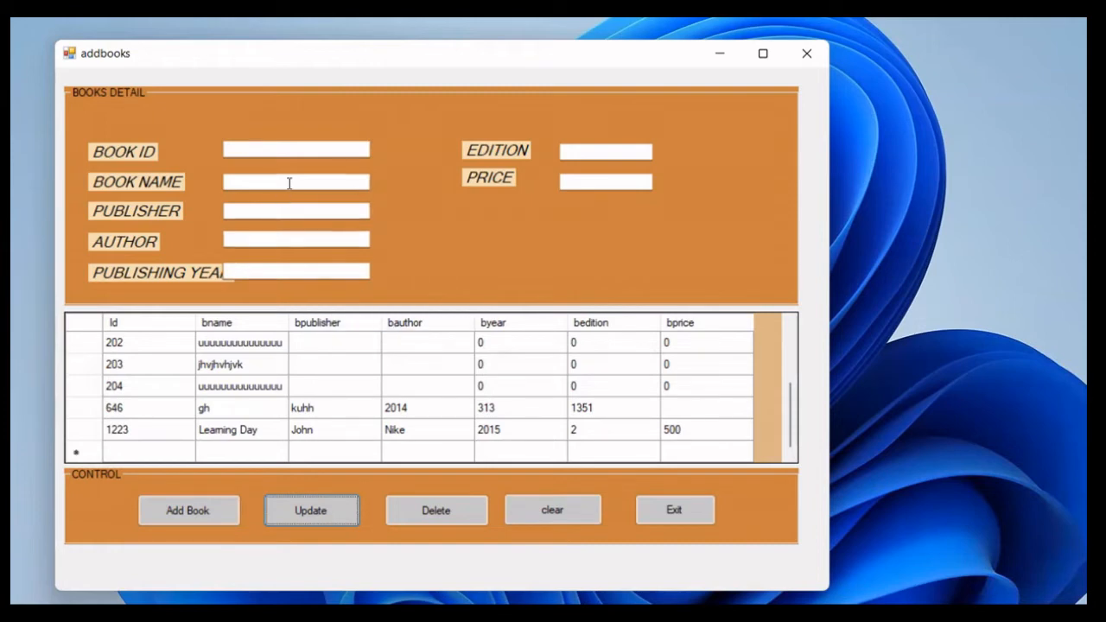
{"action": "left_click", "coordinate": [552, 510]}
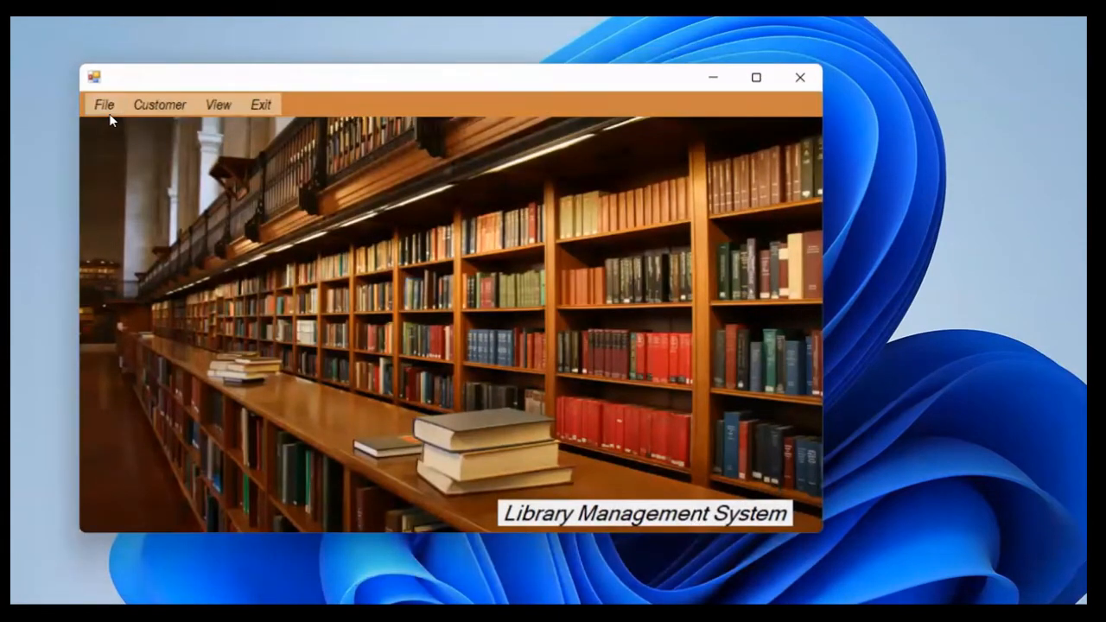
{"action": "mouse_move", "coordinate": [121, 151]}
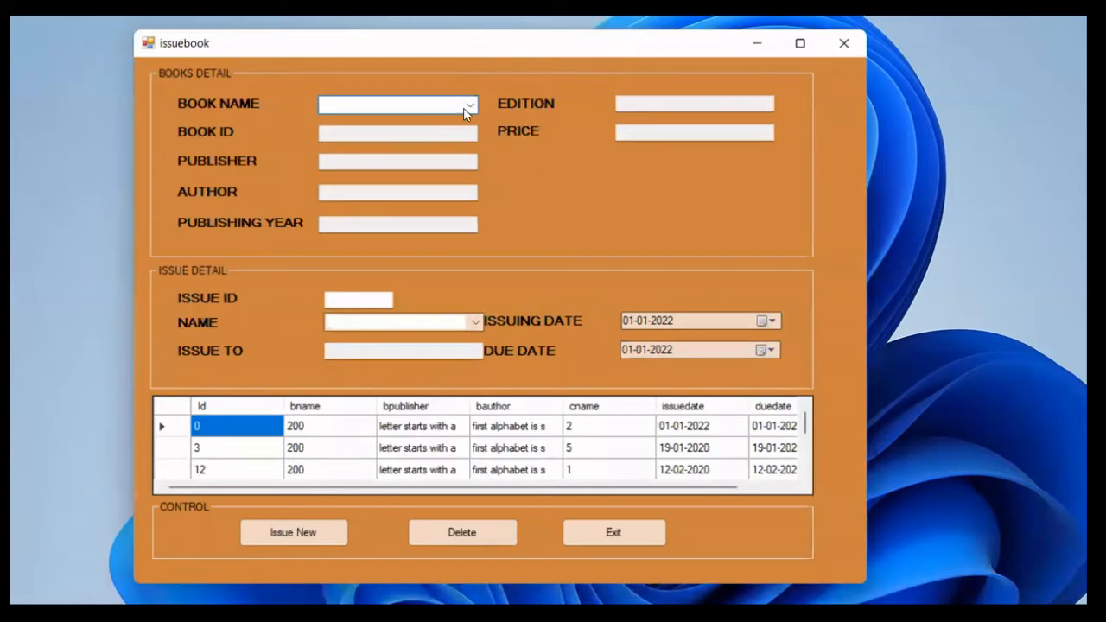
Choose Learning Day, enter issue ID 00002, and select the customer name
{"action": "left_click", "coordinate": [470, 103]}
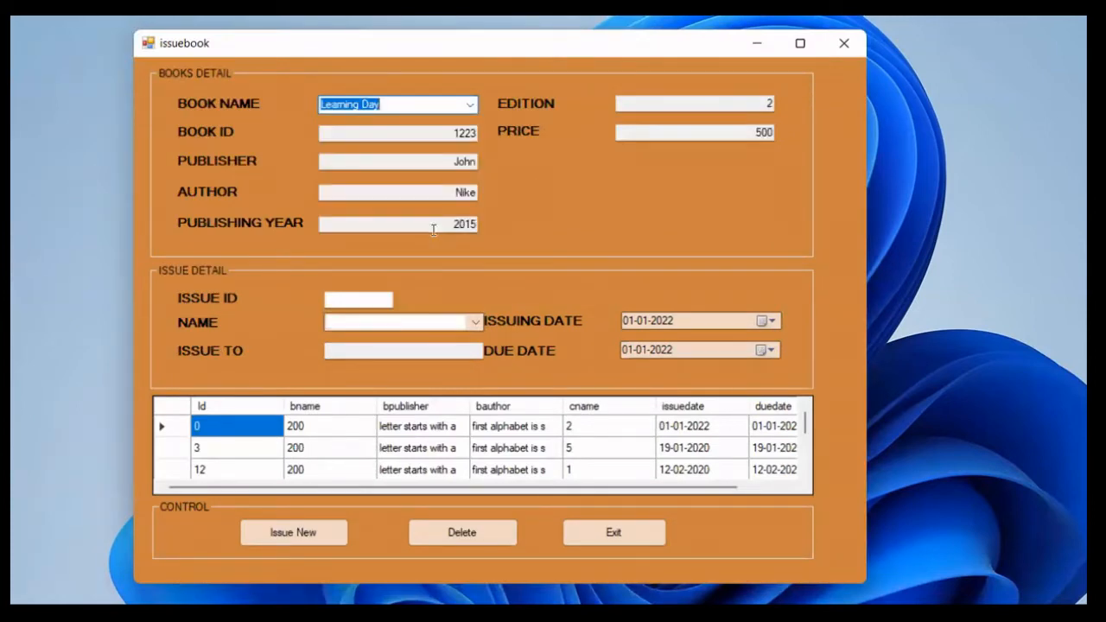
{"action": "mouse_move", "coordinate": [480, 212]}
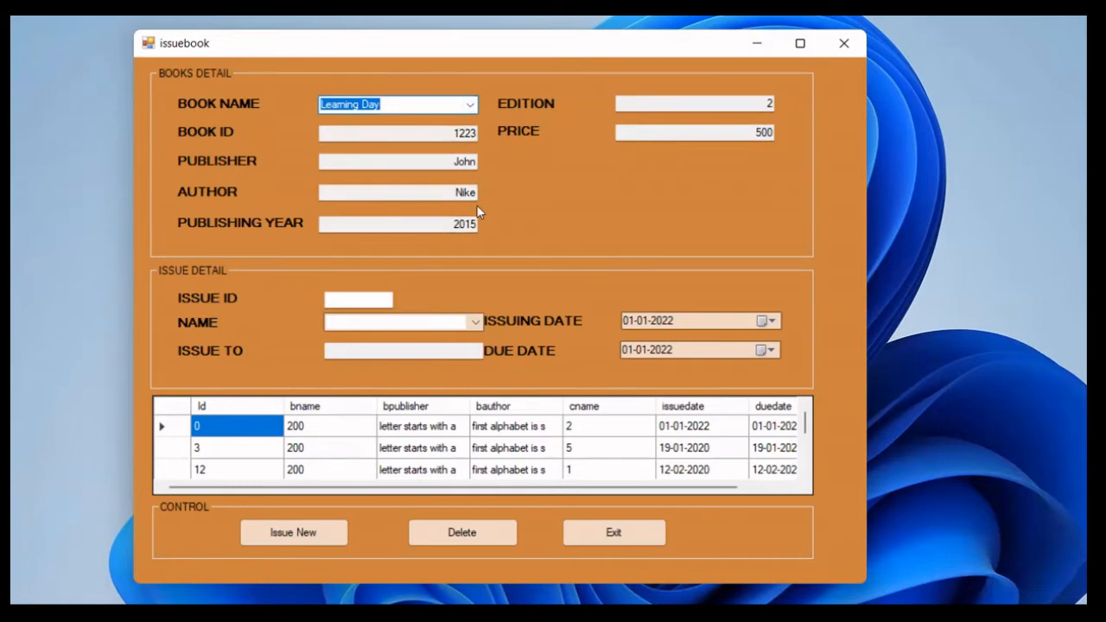
{"action": "mouse_move", "coordinate": [521, 226]}
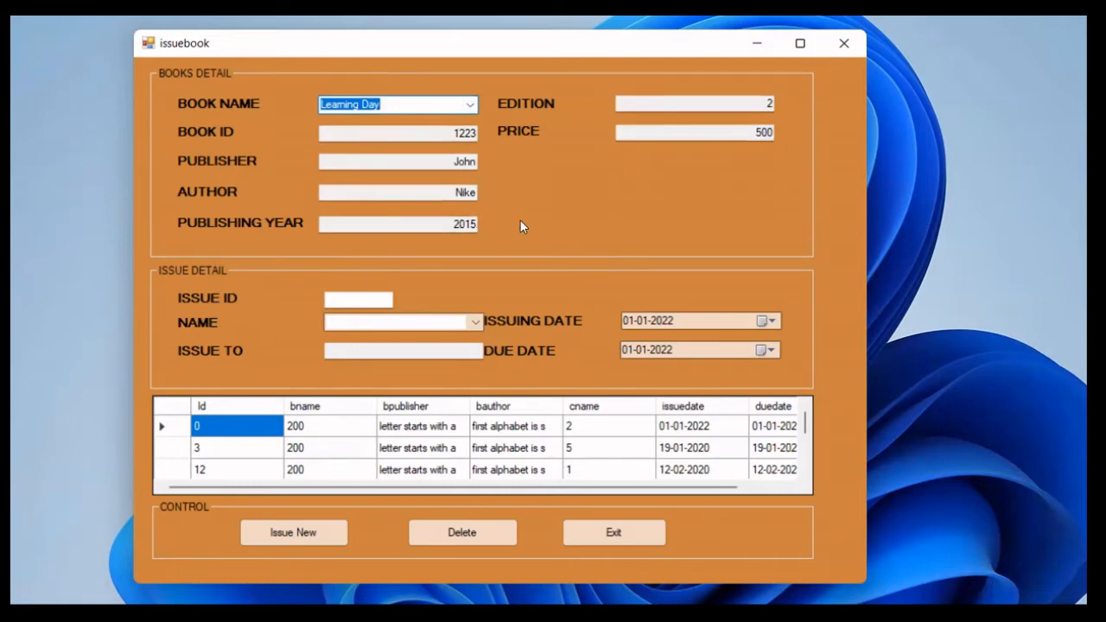
{"action": "left_click", "coordinate": [357, 298]}
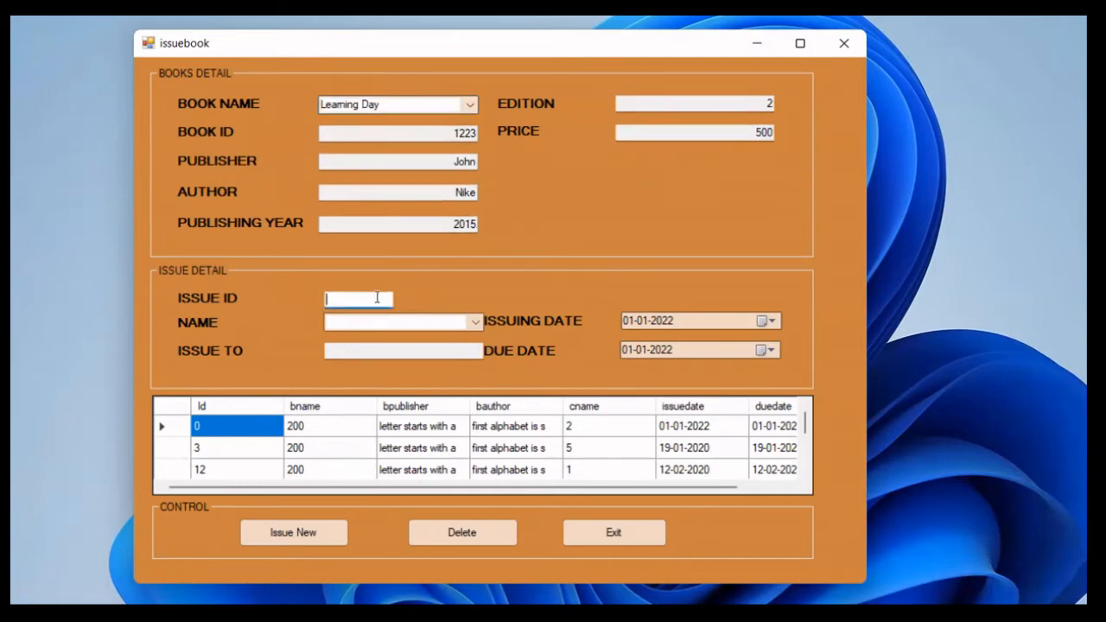
{"action": "type", "text": "00002"}
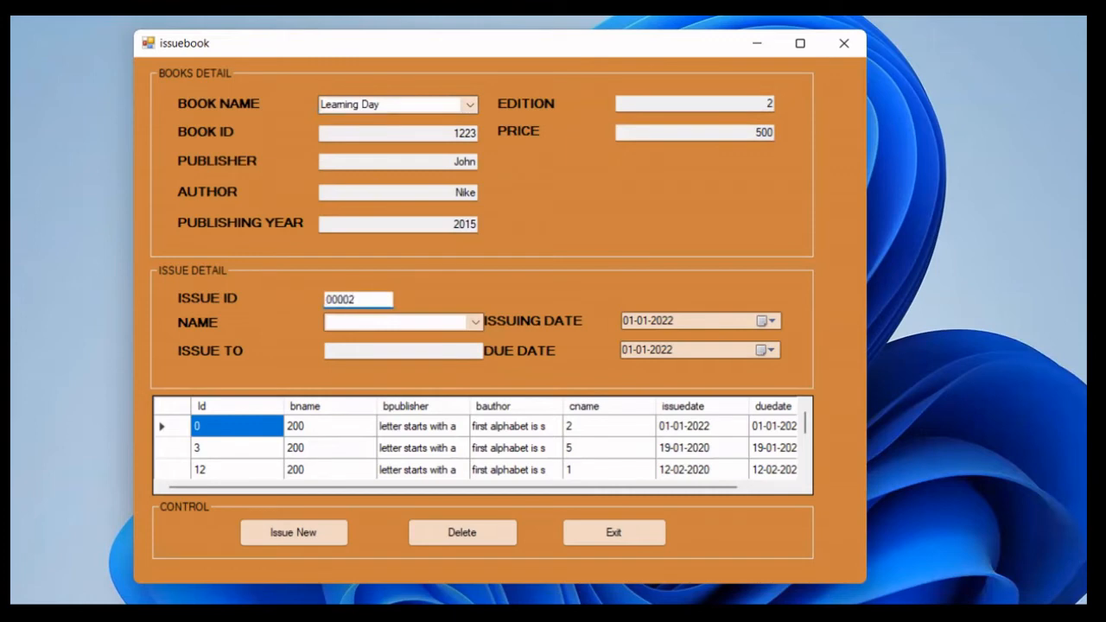
{"action": "left_click", "coordinate": [474, 321]}
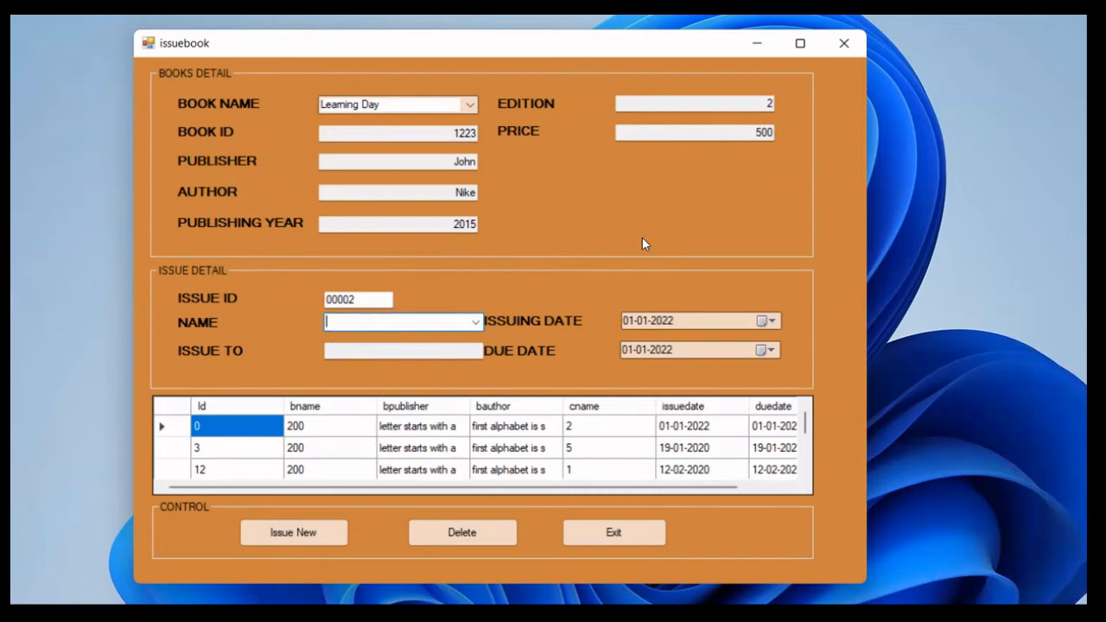
{"action": "mouse_move", "coordinate": [656, 286]}
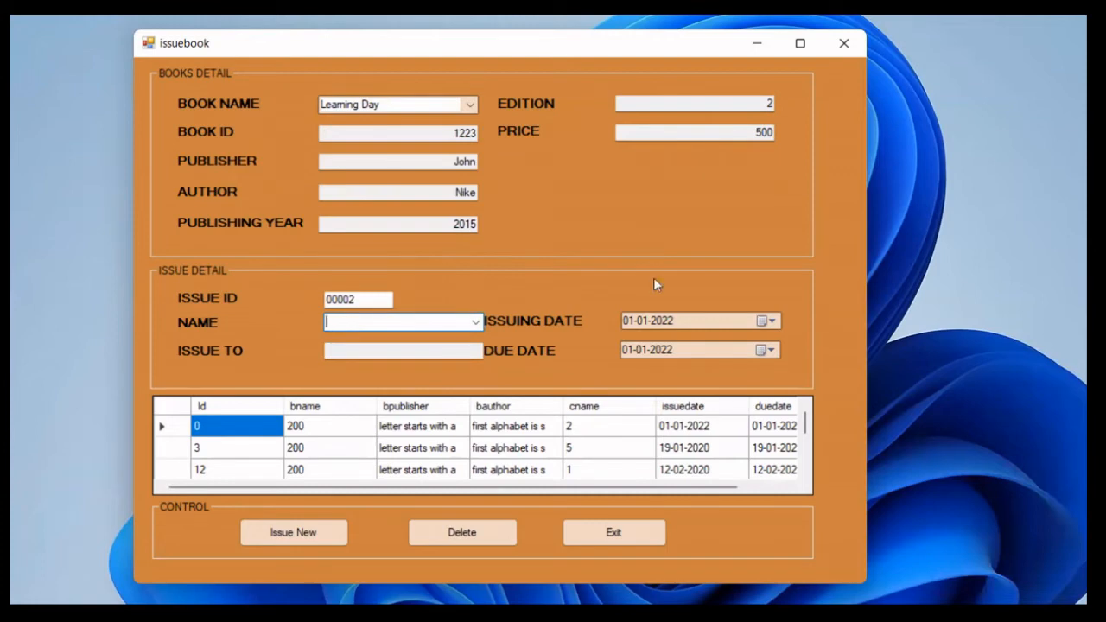
{"action": "mouse_move", "coordinate": [508, 292]}
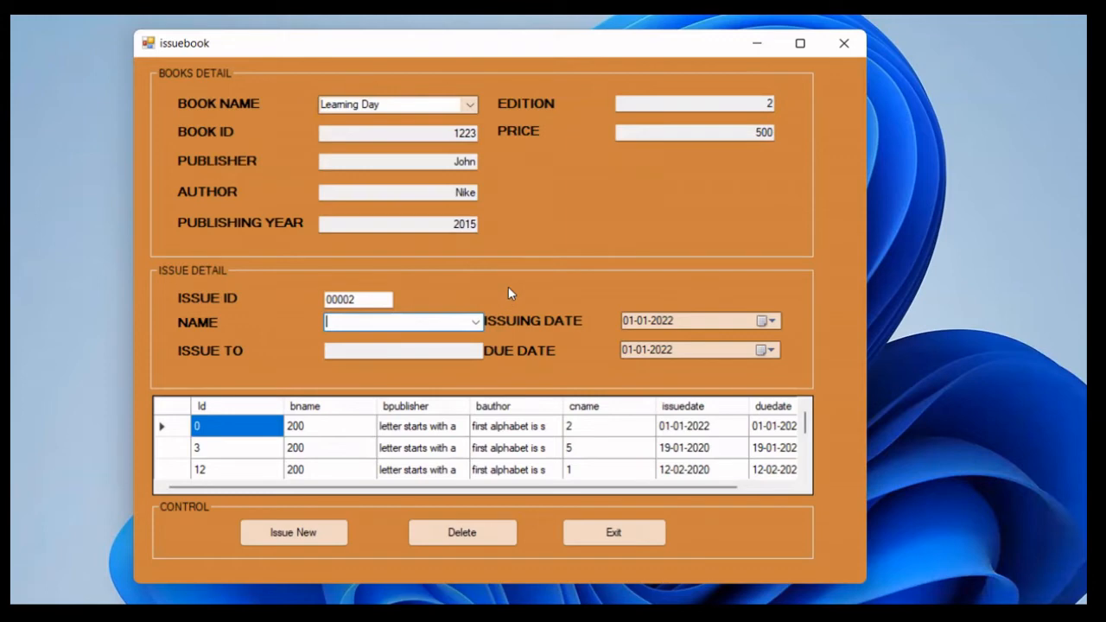
{"action": "mouse_move", "coordinate": [479, 321]}
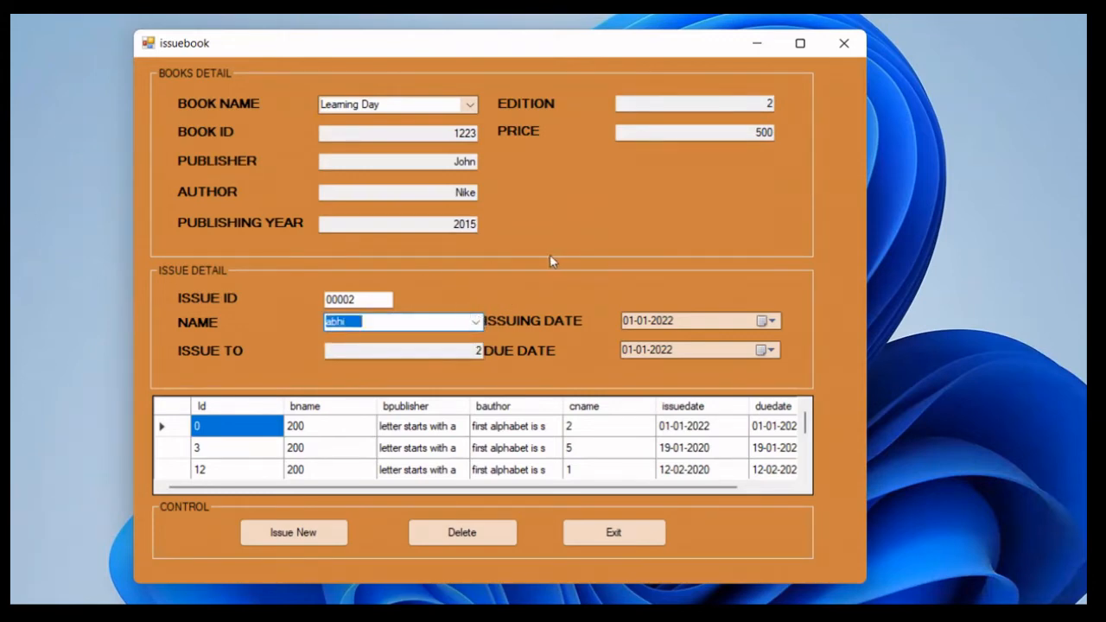
{"action": "mouse_move", "coordinate": [698, 320]}
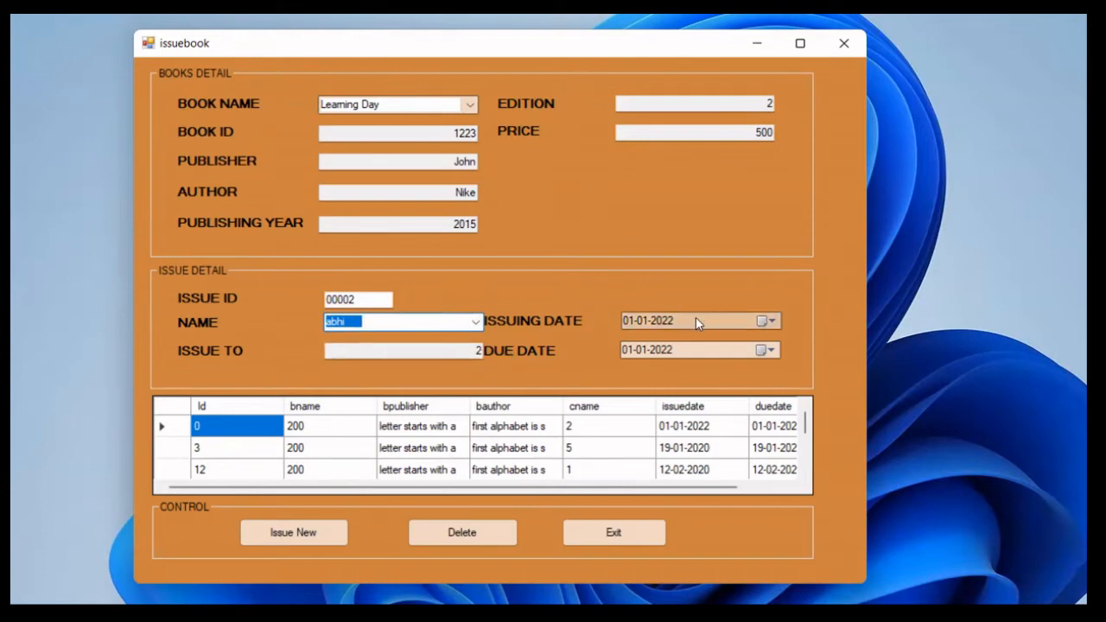
Set issuing date 08-01-2022 and due date, then record the issue to abhi
{"action": "left_click", "coordinate": [769, 320]}
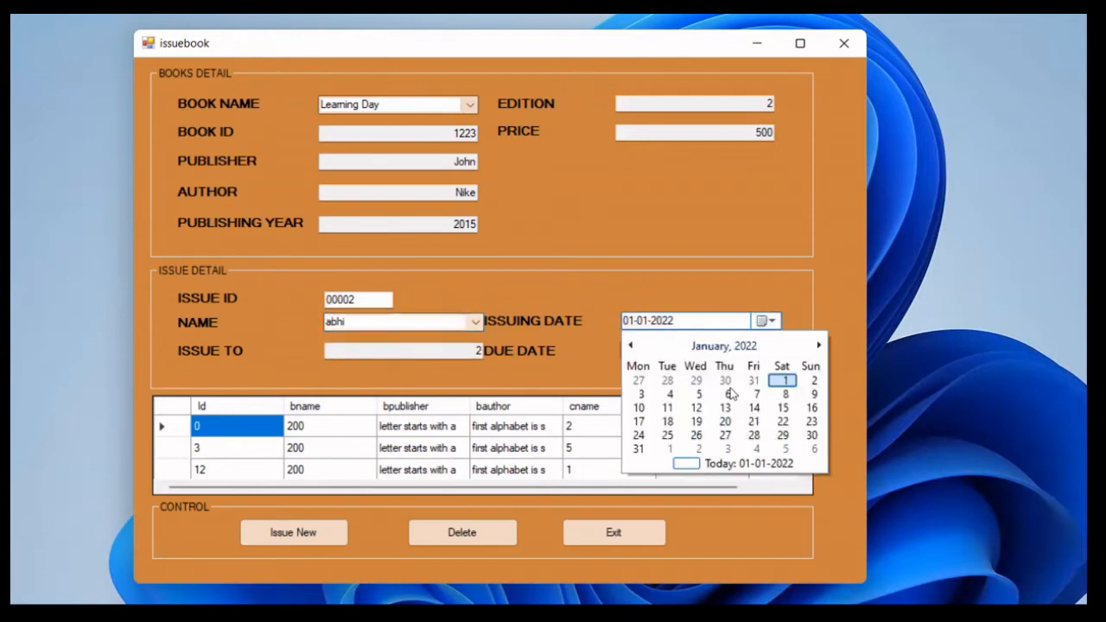
{"action": "left_click", "coordinate": [782, 380]}
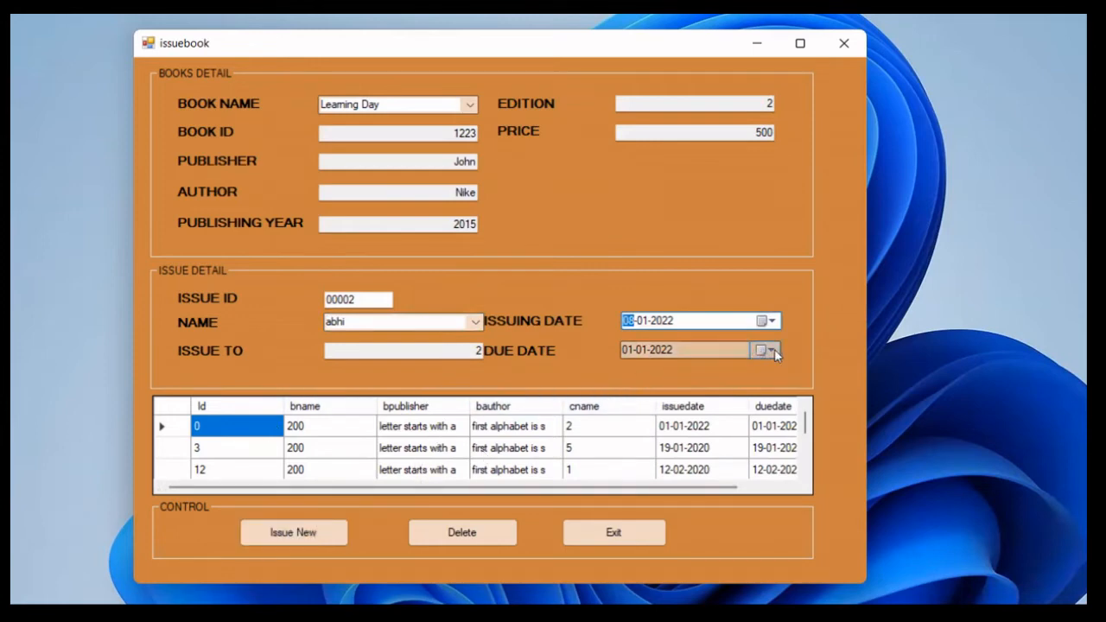
{"action": "left_click", "coordinate": [767, 350]}
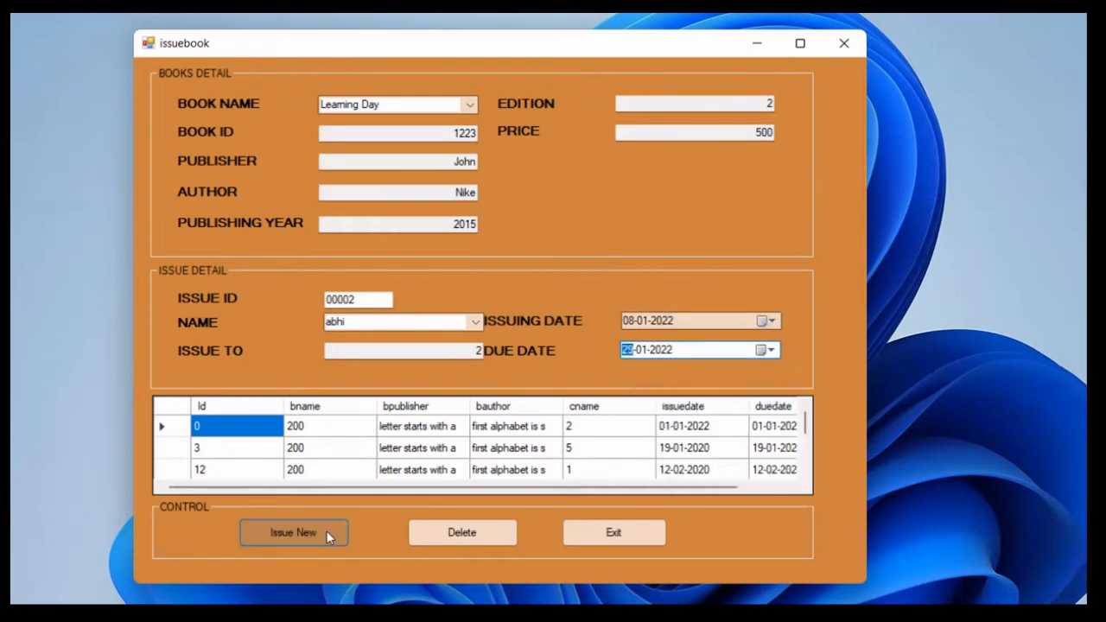
{"action": "left_click", "coordinate": [293, 532]}
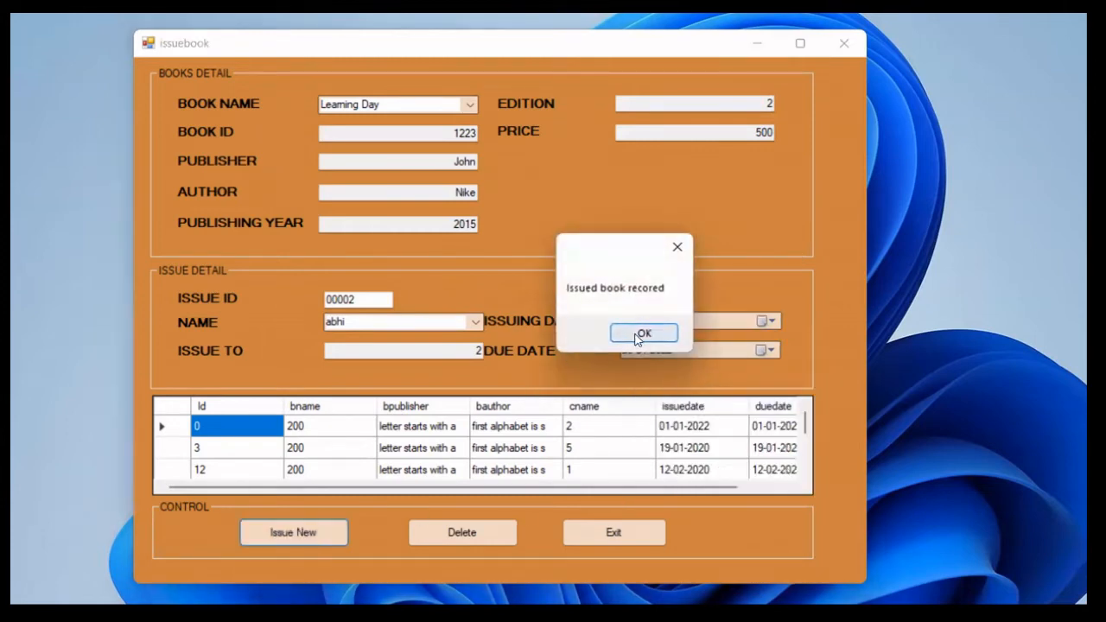
{"action": "left_click", "coordinate": [644, 334]}
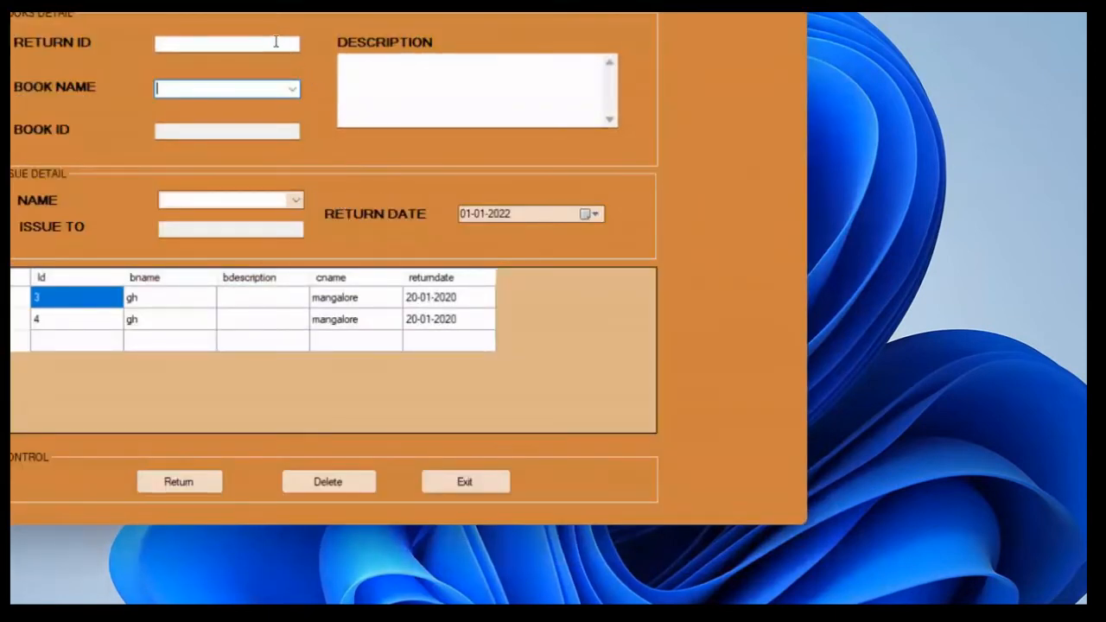
Return Learning Day with description 'adddd' dated 28-01-2022 and confirm the return
{"action": "type", "text": "5"}
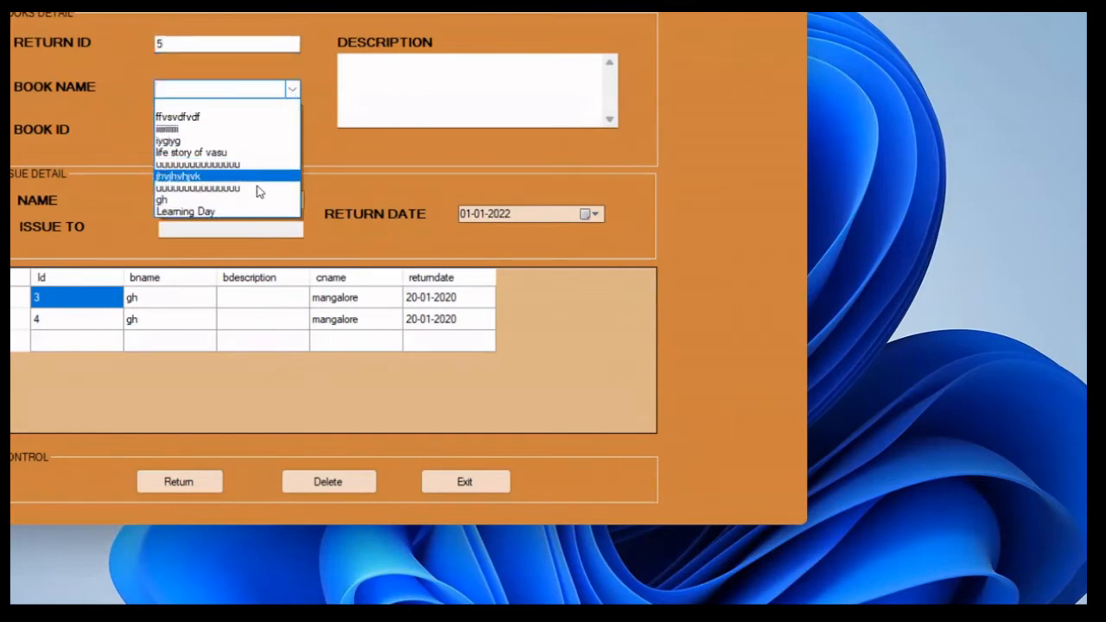
{"action": "left_click", "coordinate": [185, 211]}
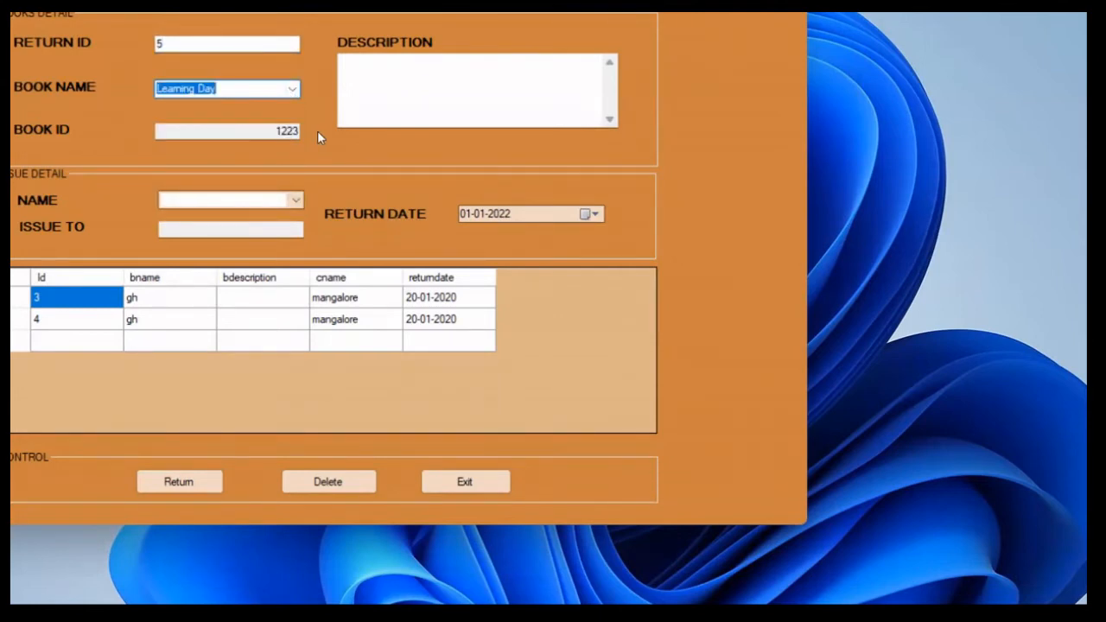
{"action": "left_click", "coordinate": [476, 91]}
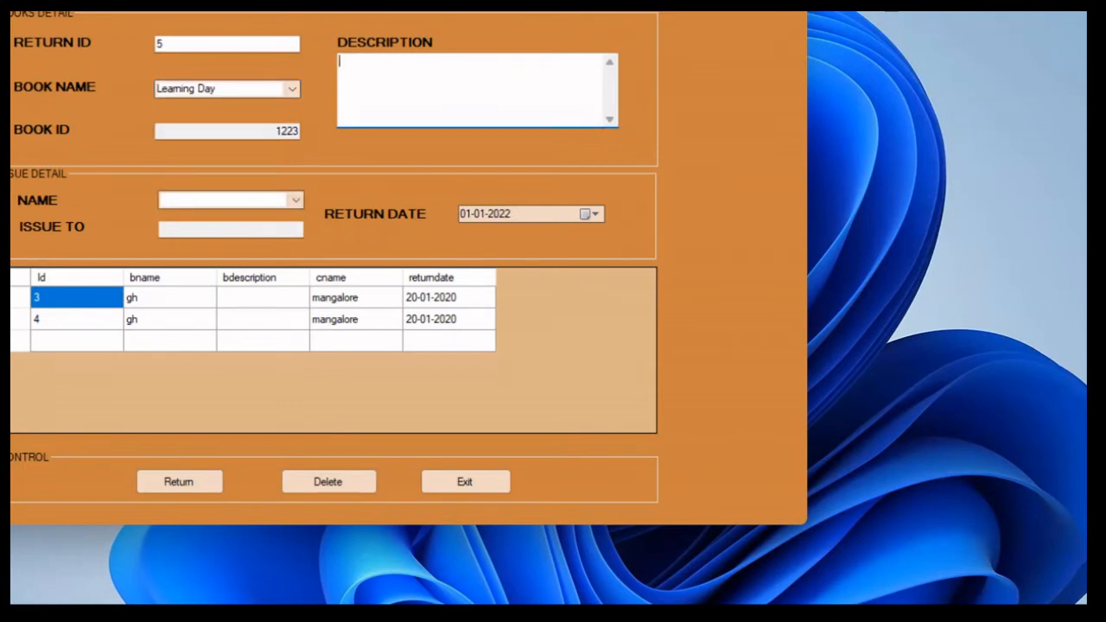
{"action": "type", "text": "adddd.................."}
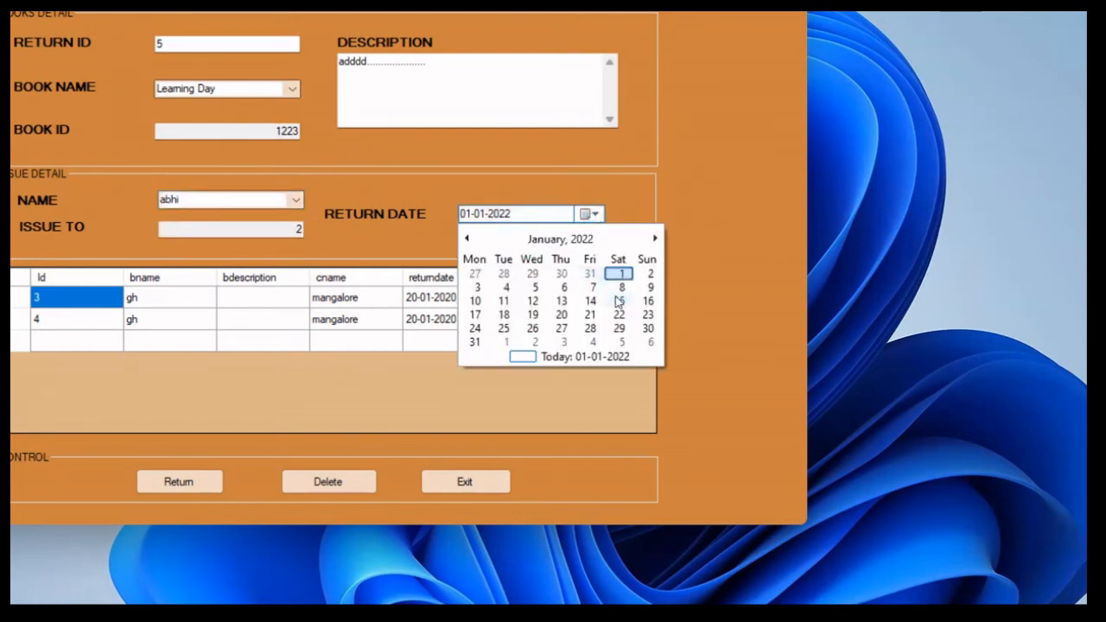
{"action": "left_click", "coordinate": [617, 299]}
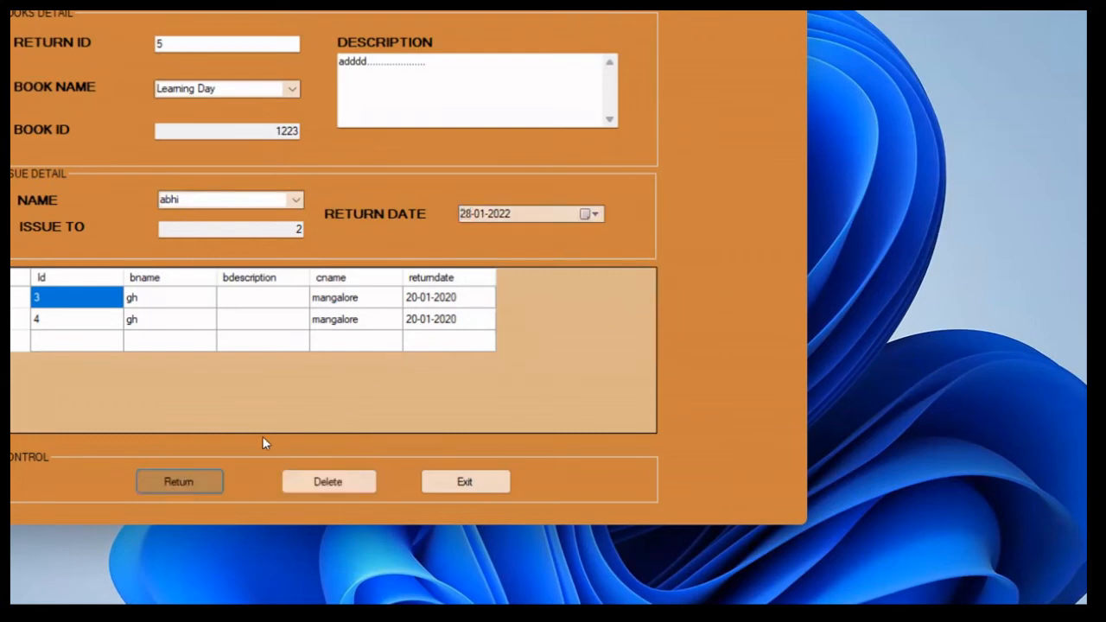
{"action": "left_click", "coordinate": [179, 481]}
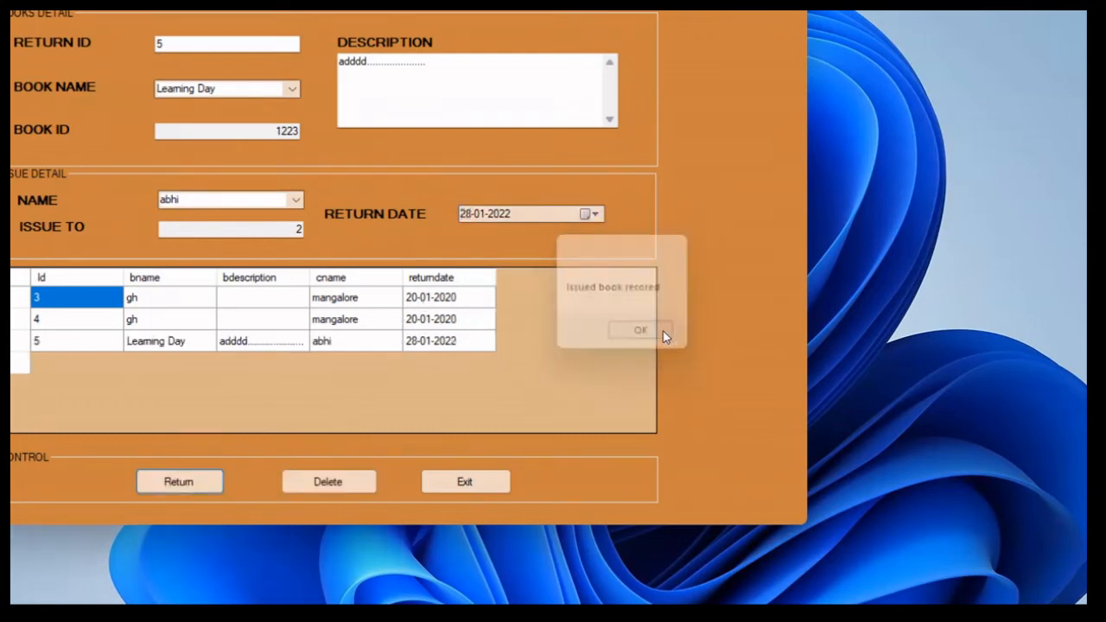
{"action": "left_click", "coordinate": [639, 330]}
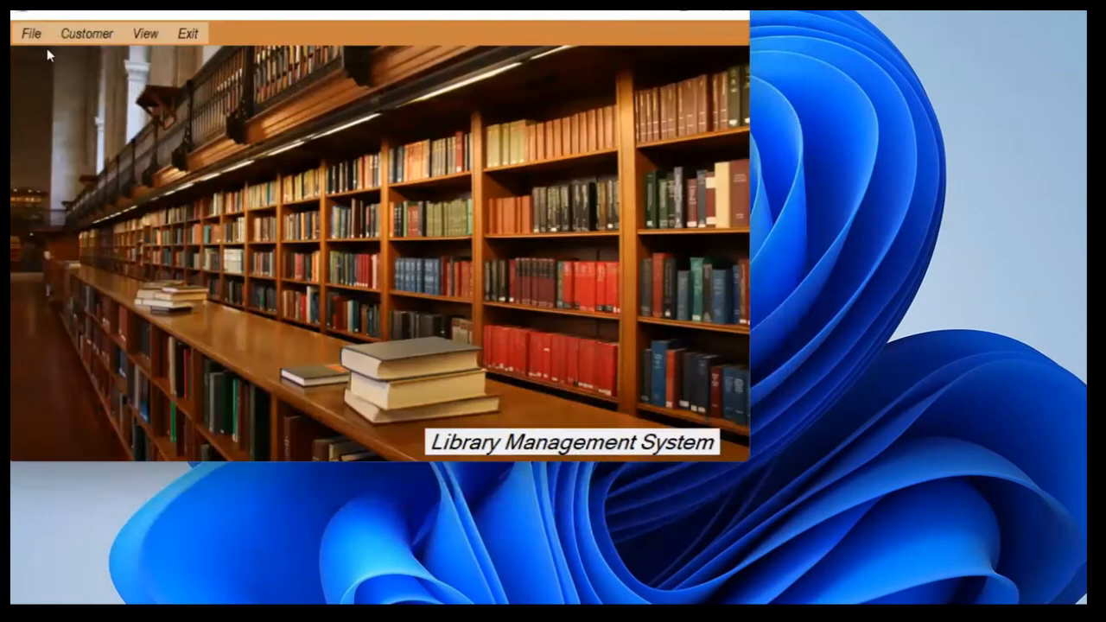
{"action": "left_click", "coordinate": [30, 33]}
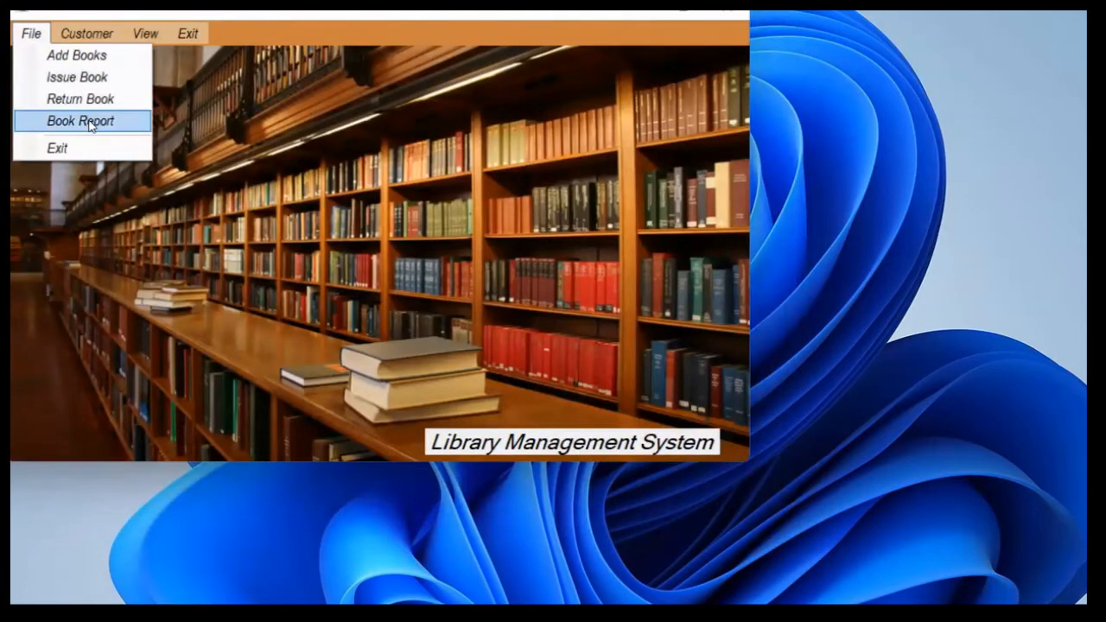
{"action": "left_click", "coordinate": [79, 121]}
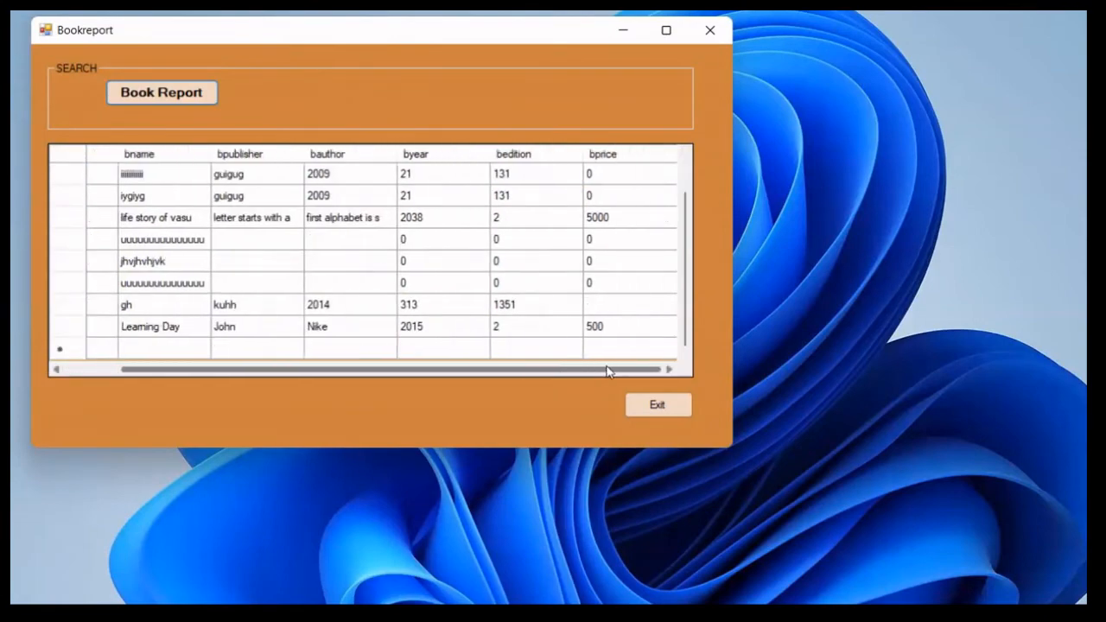
{"action": "left_click", "coordinate": [656, 404]}
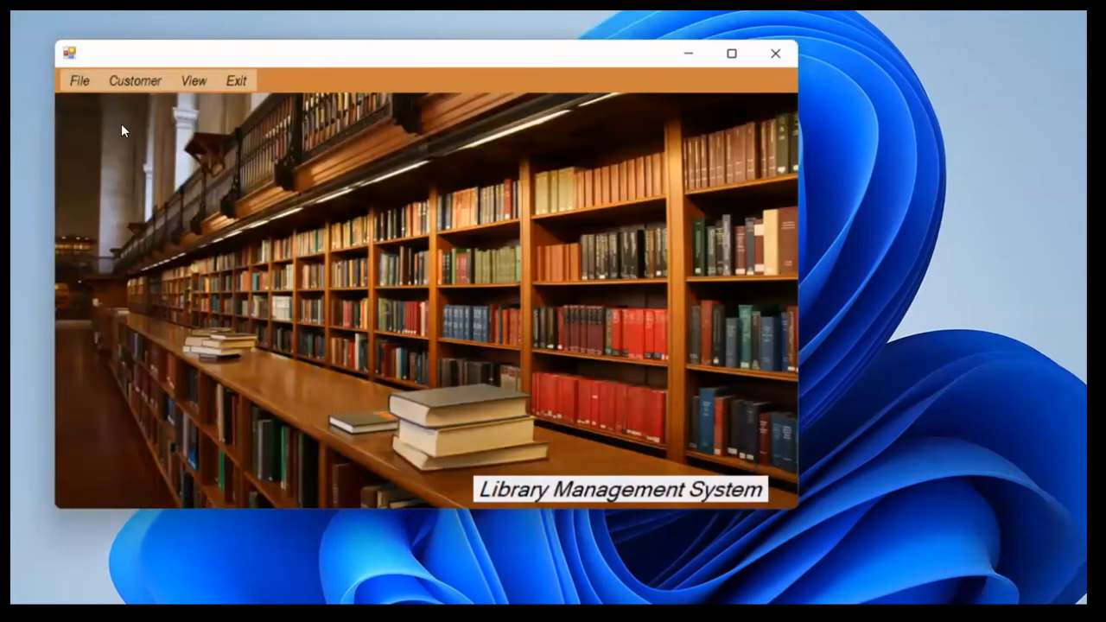
{"action": "left_click", "coordinate": [135, 79]}
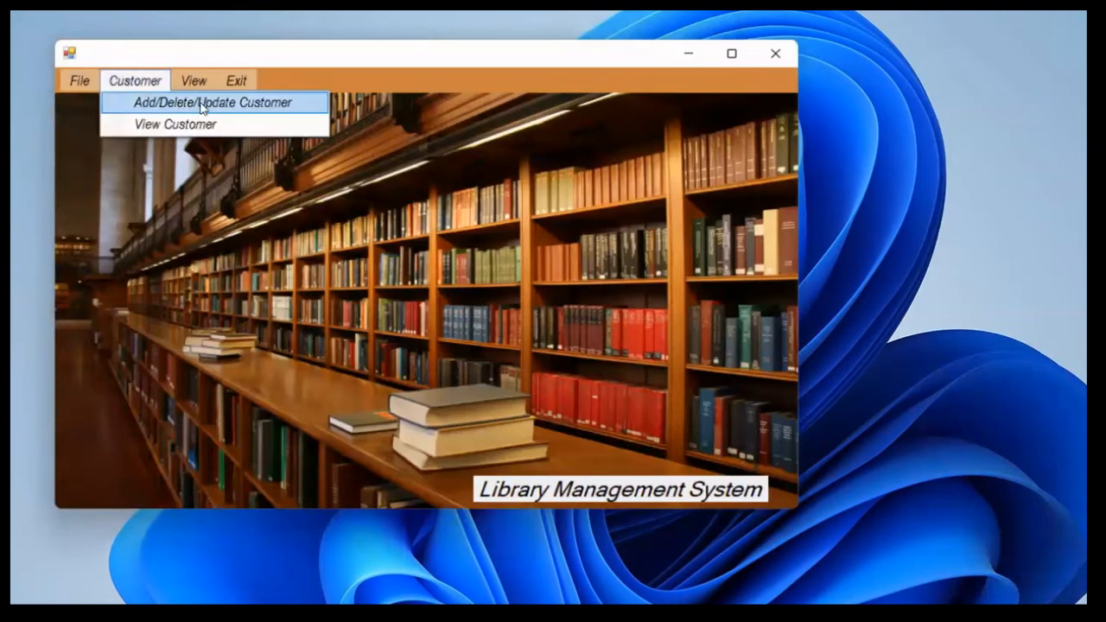
{"action": "left_click", "coordinate": [174, 124]}
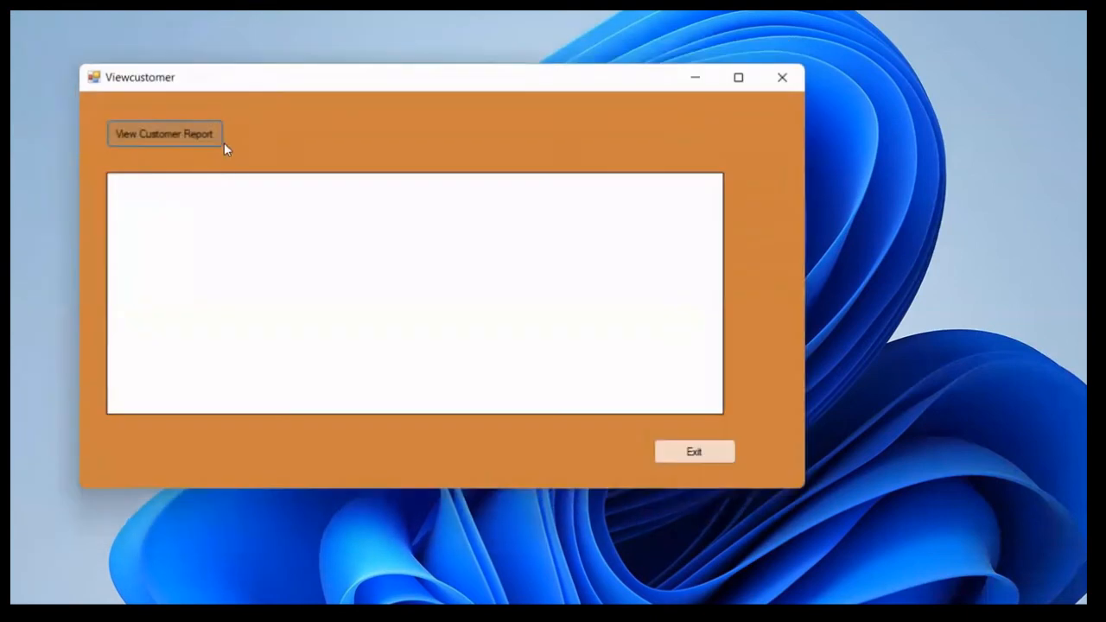
{"action": "mouse_move", "coordinate": [309, 147]}
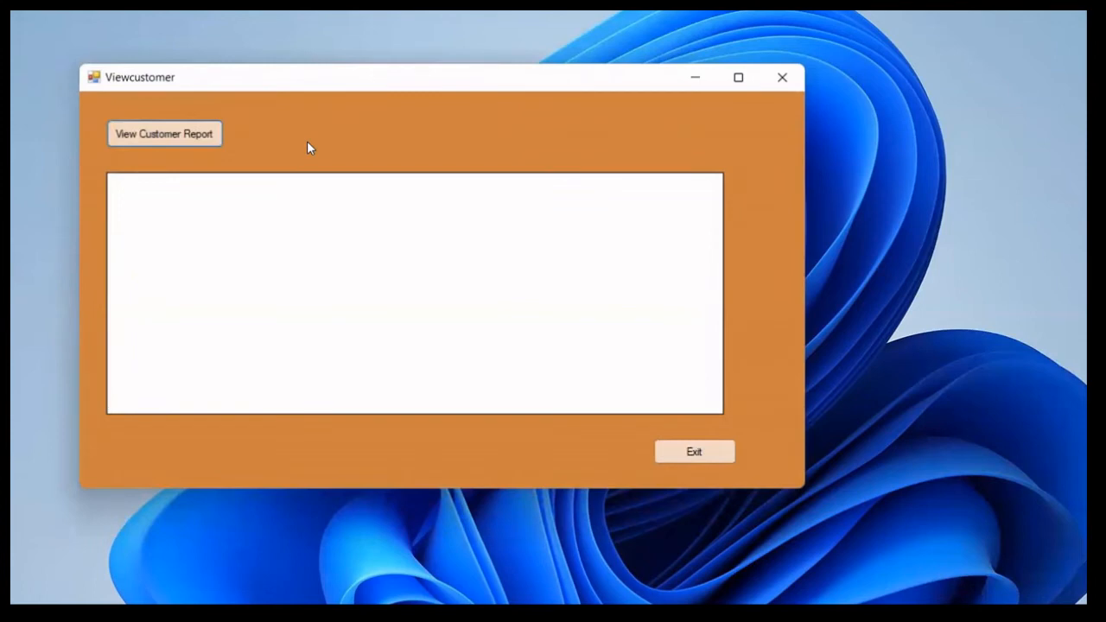
{"action": "left_click", "coordinate": [164, 133]}
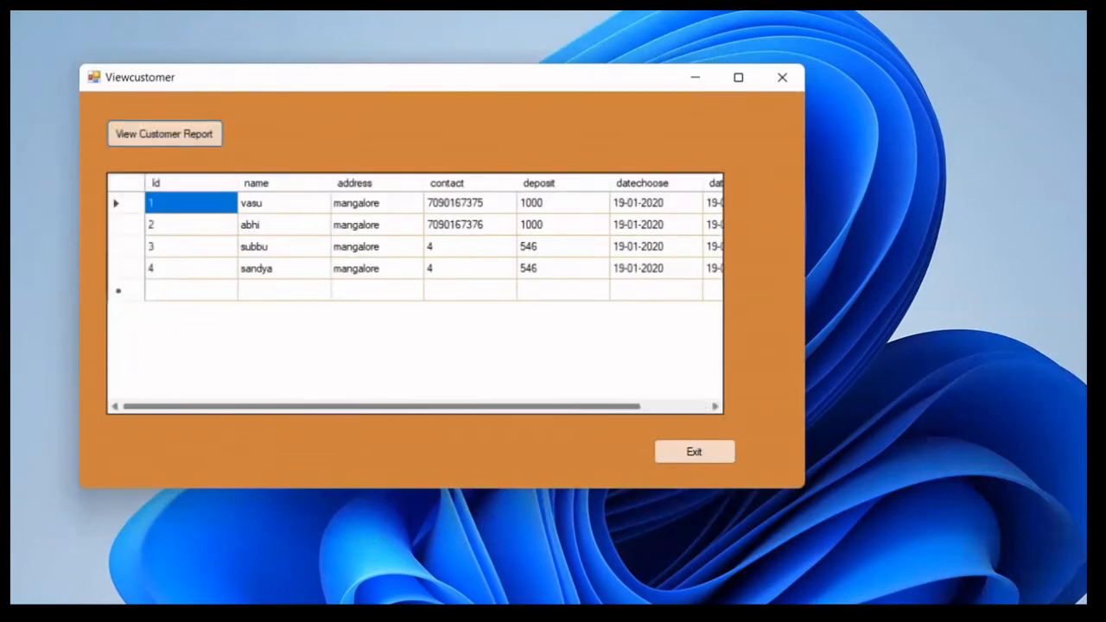
{"action": "left_click", "coordinate": [694, 450]}
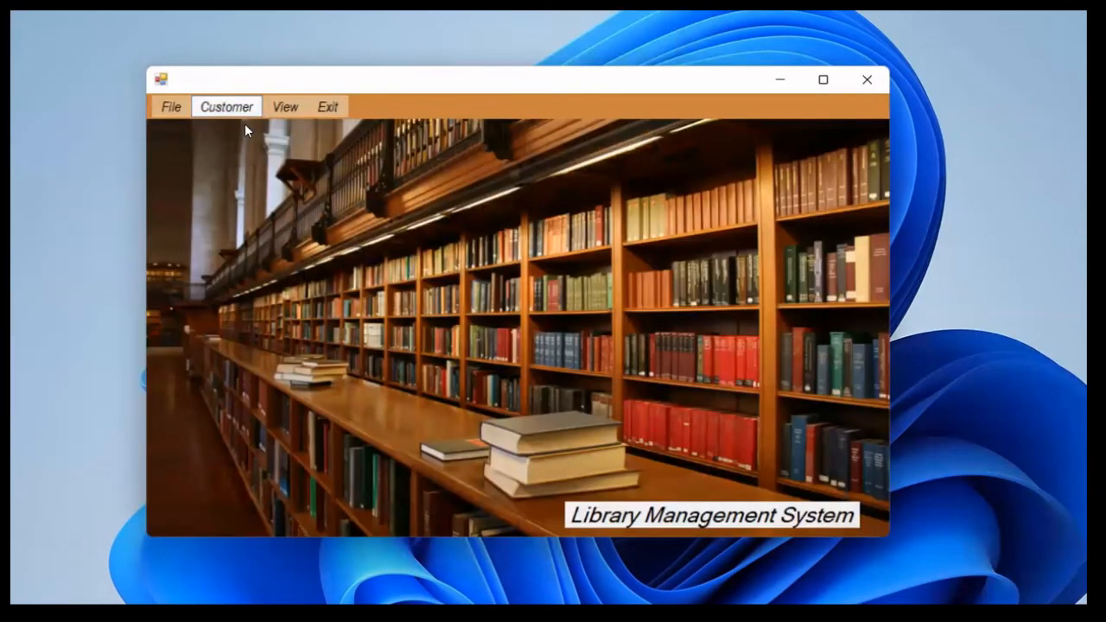
Open the customer form and enter name Nike with address india
{"action": "left_click", "coordinate": [225, 106]}
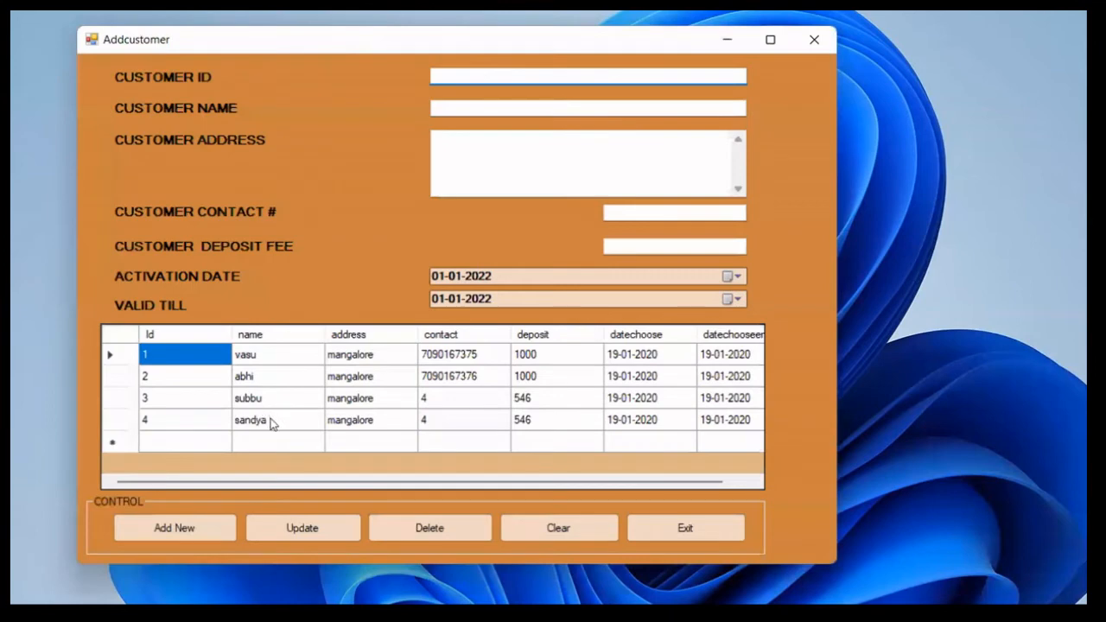
{"action": "left_click", "coordinate": [588, 76]}
{"action": "type", "text": "5"}
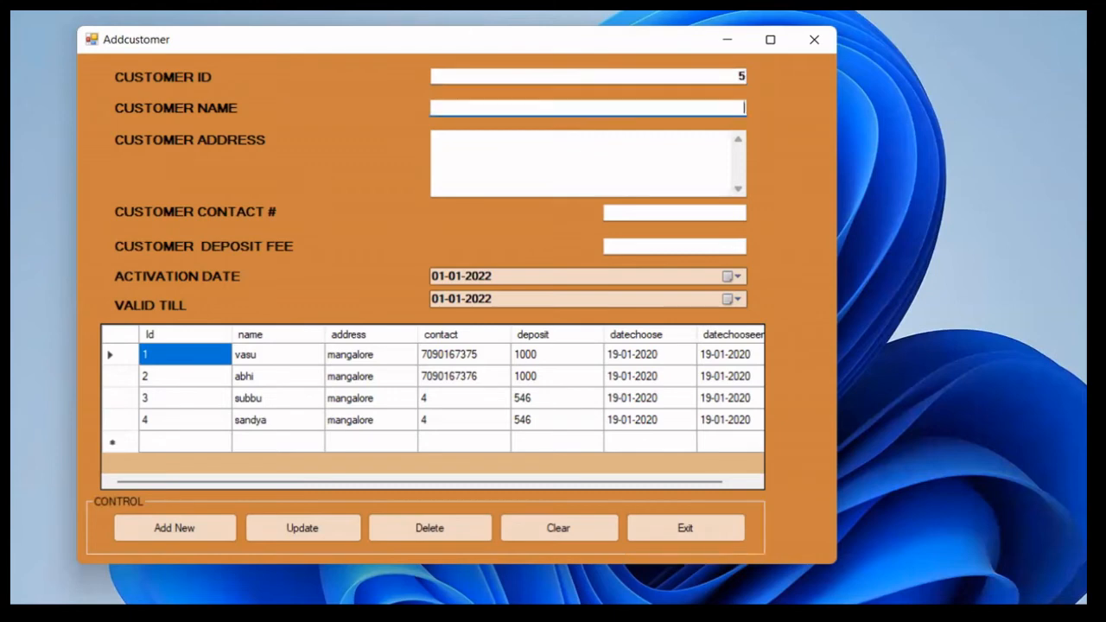
{"action": "type", "text": "N"}
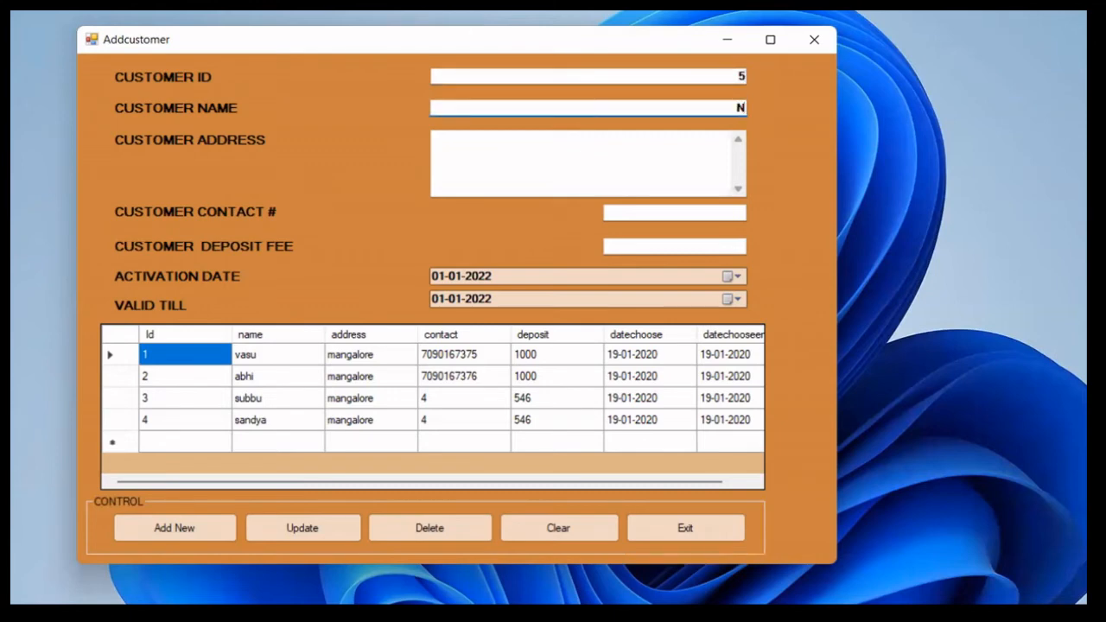
{"action": "type", "text": "ike"}
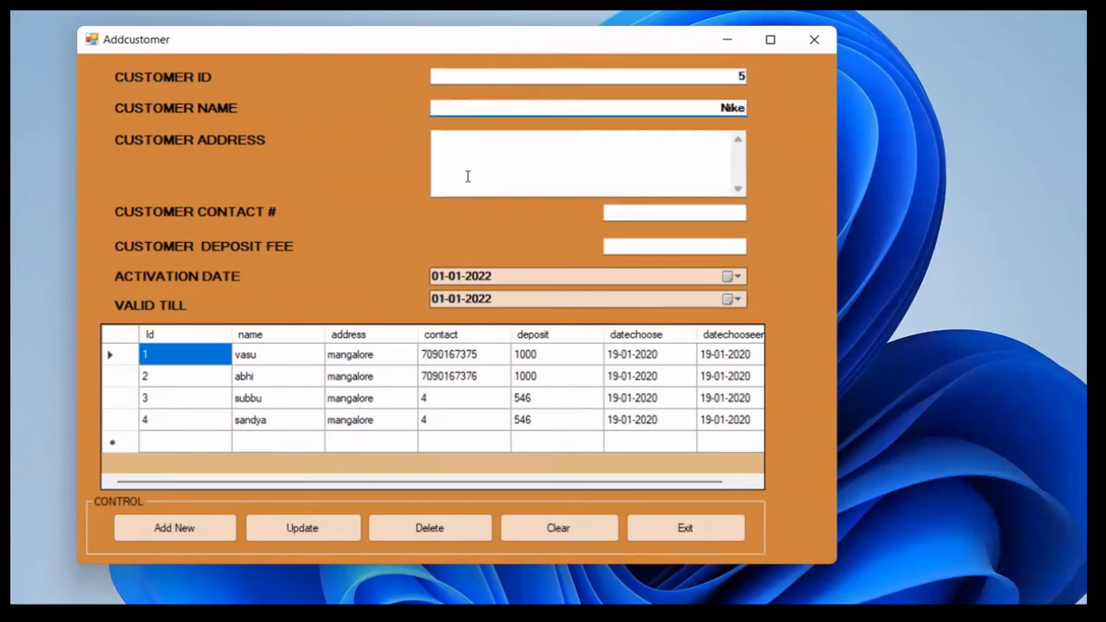
{"action": "type", "text": "in"}
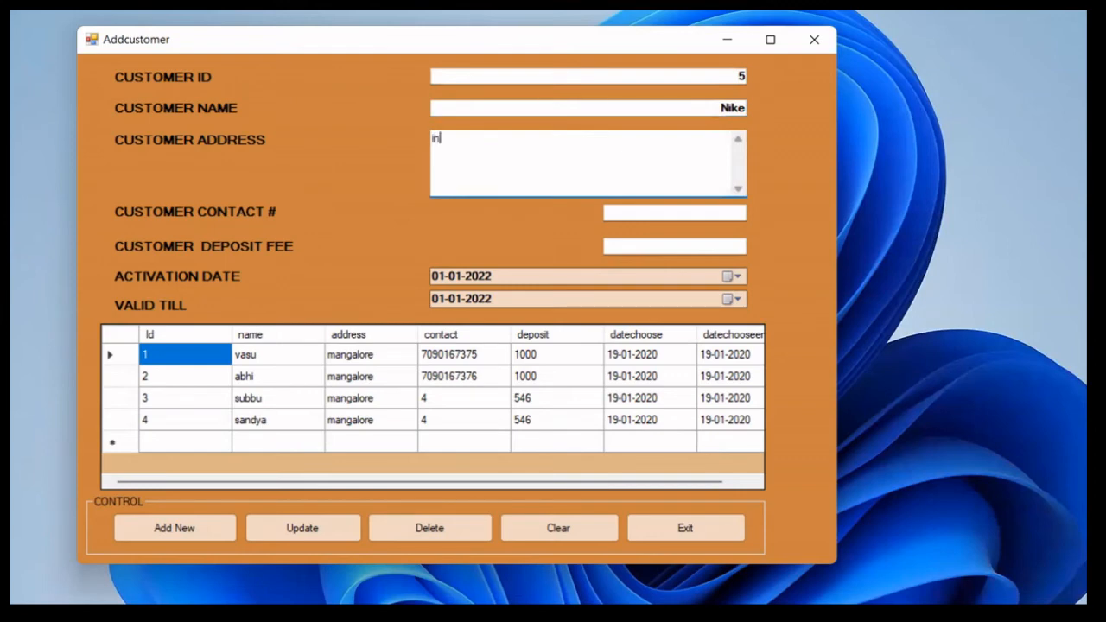
{"action": "type", "text": "dia"}
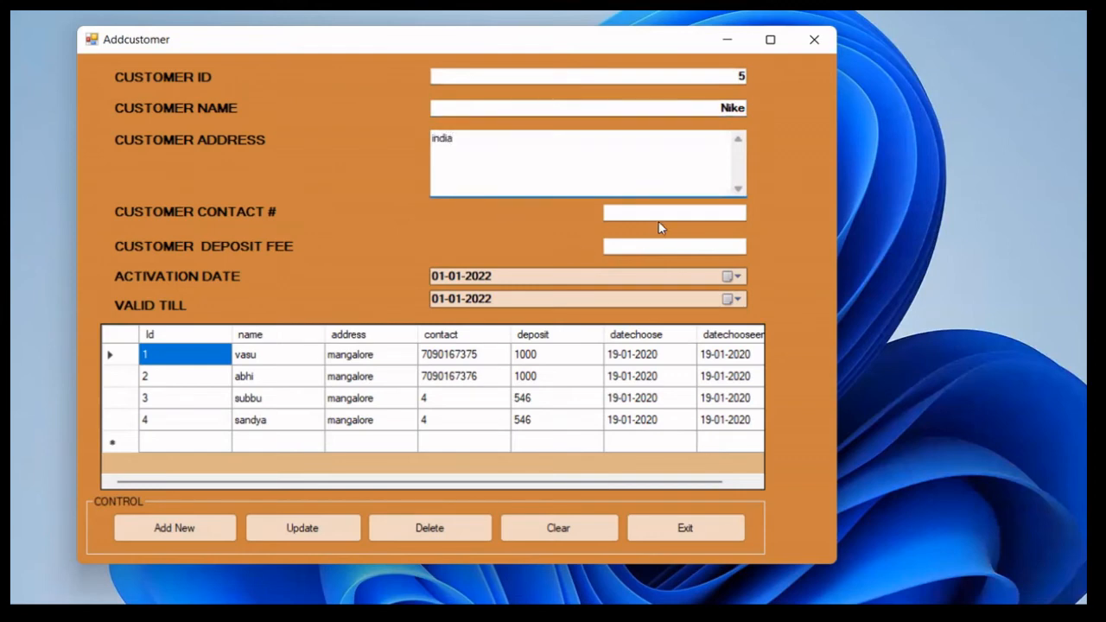
Enter contact 564564, deposit 100, valid till 21-06-2023, and confirm the new customer
{"action": "type", "text": "564"}
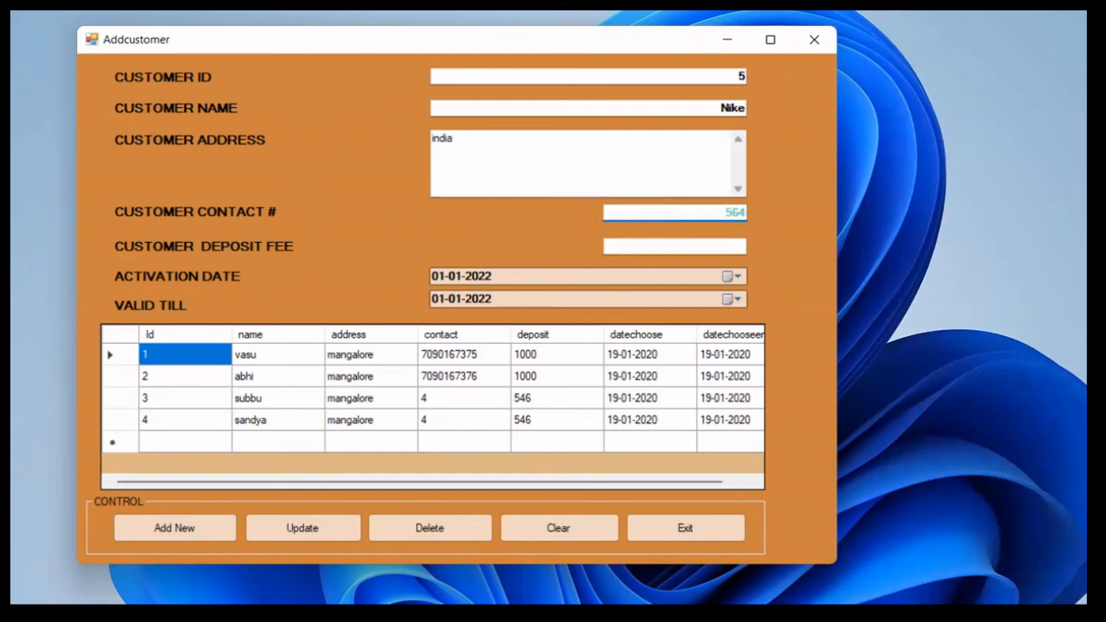
{"action": "type", "text": "564"}
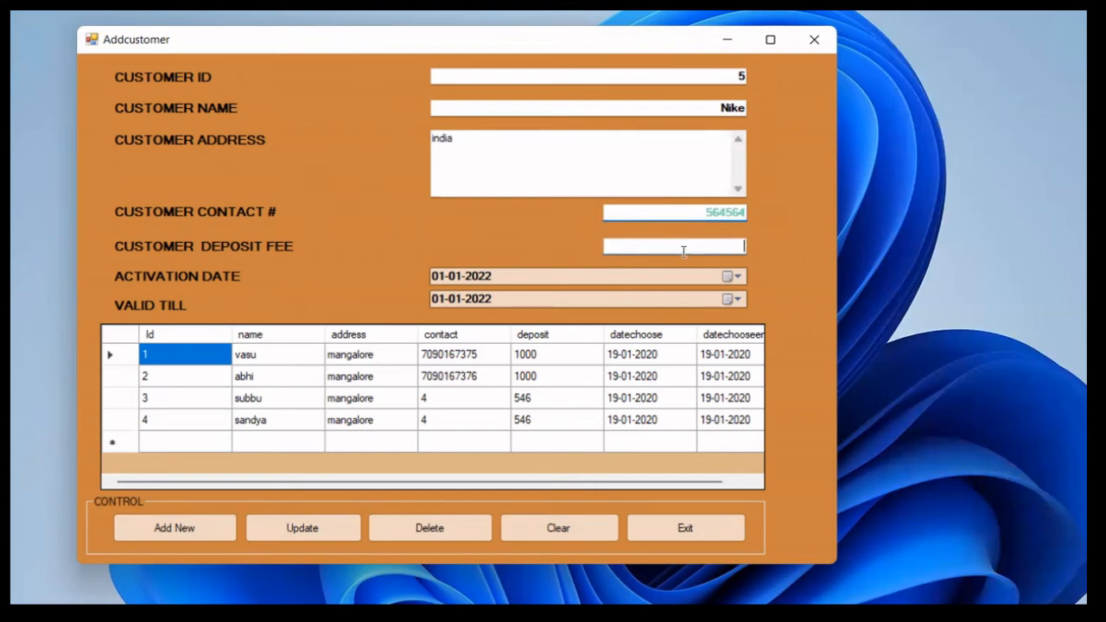
{"action": "type", "text": "100"}
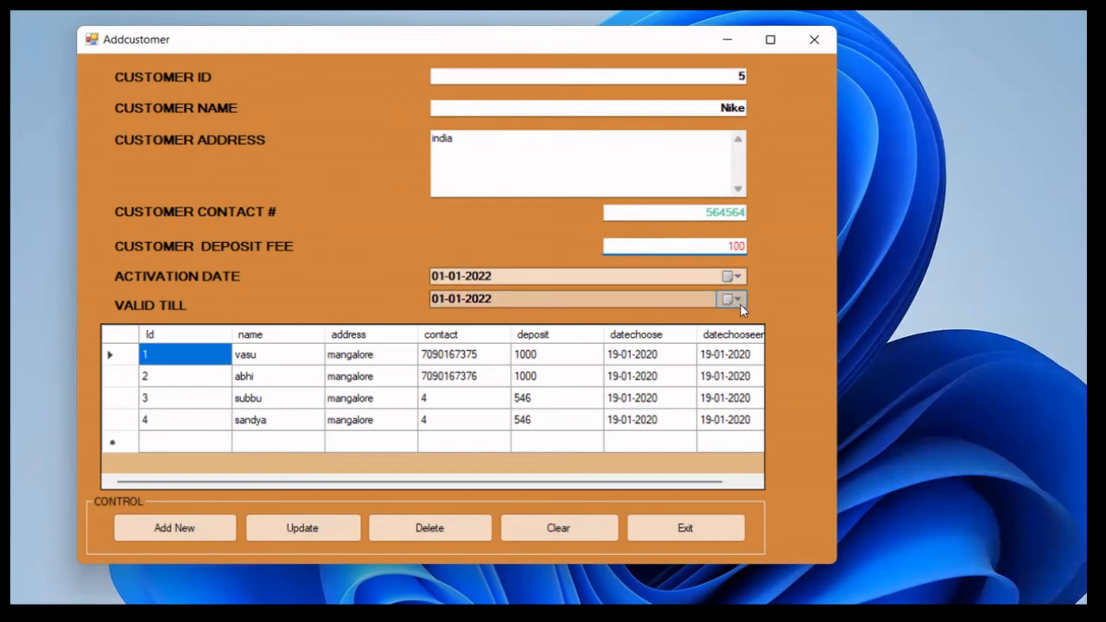
{"action": "left_click", "coordinate": [735, 298]}
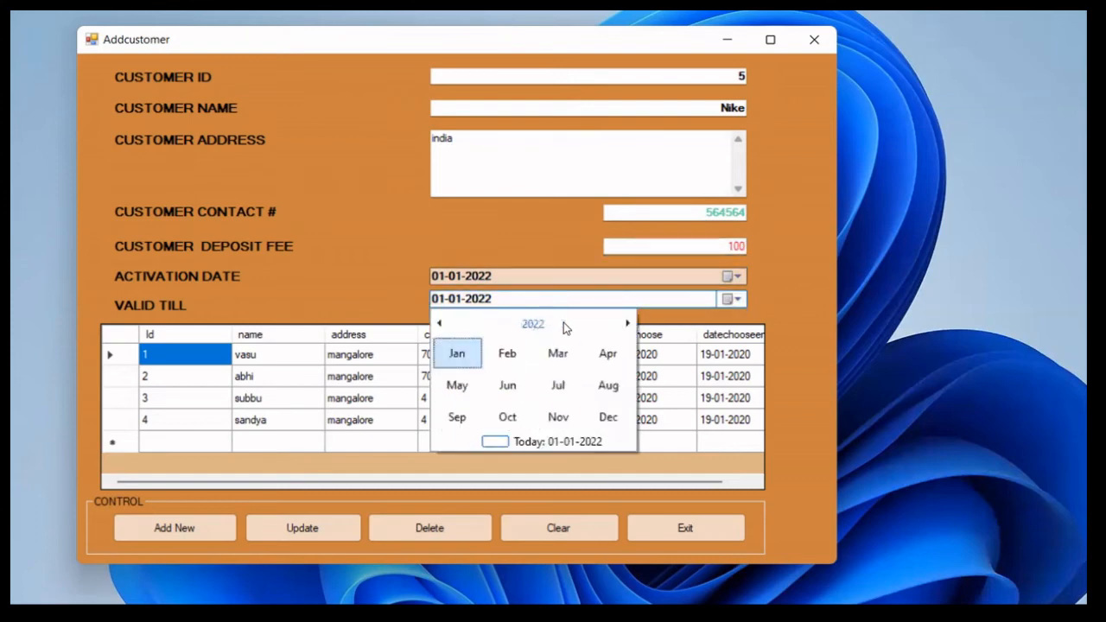
{"action": "left_click", "coordinate": [628, 322]}
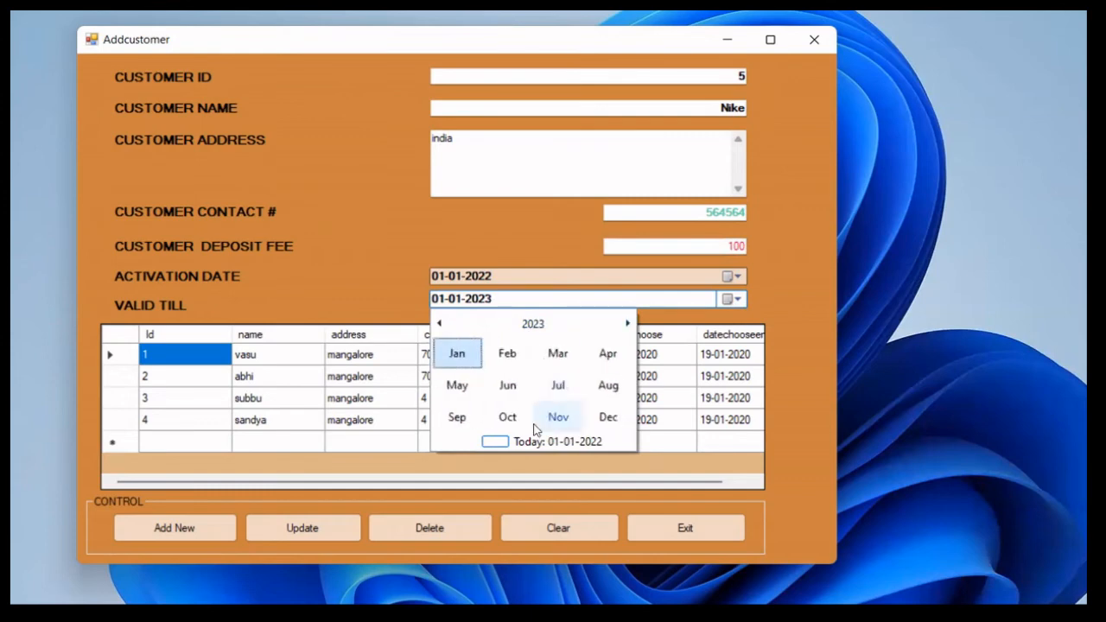
{"action": "left_click", "coordinate": [507, 385]}
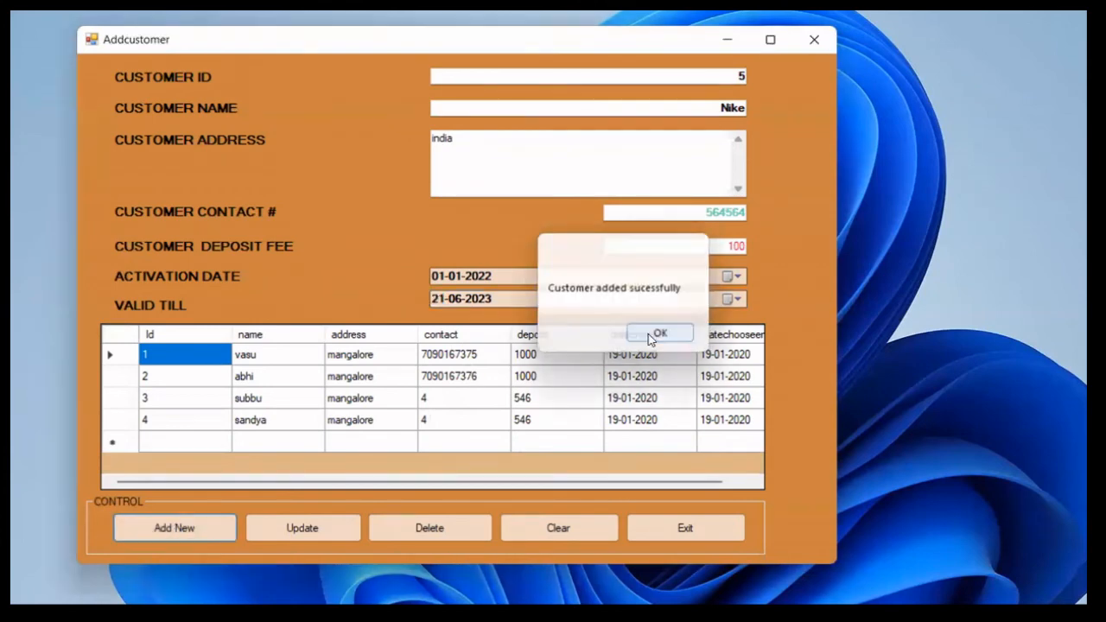
{"action": "left_click", "coordinate": [659, 333]}
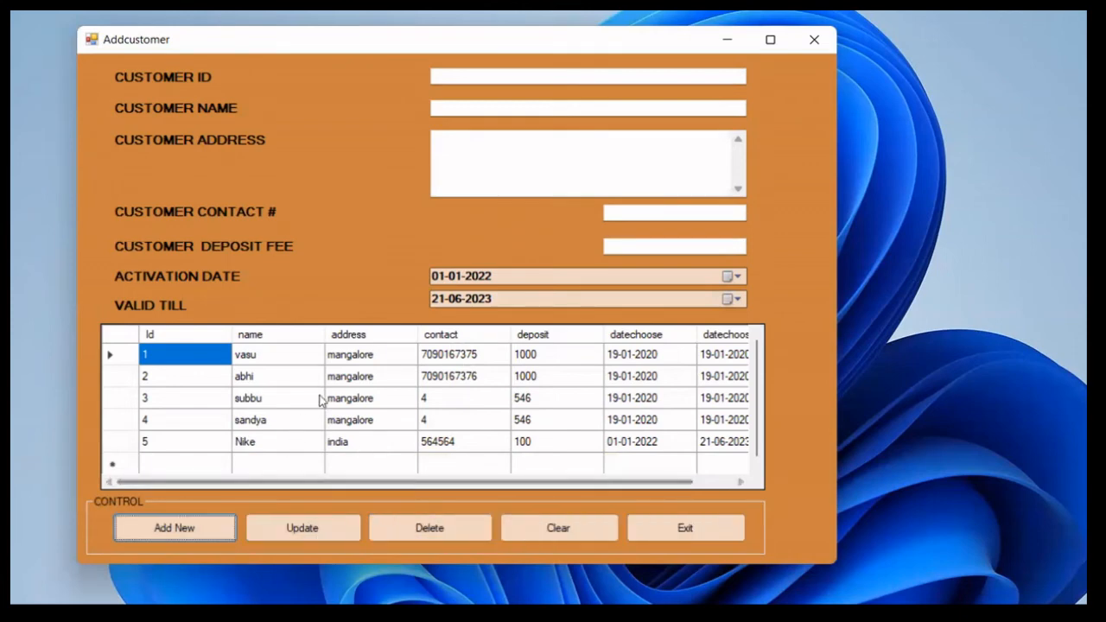
{"action": "mouse_move", "coordinate": [412, 436]}
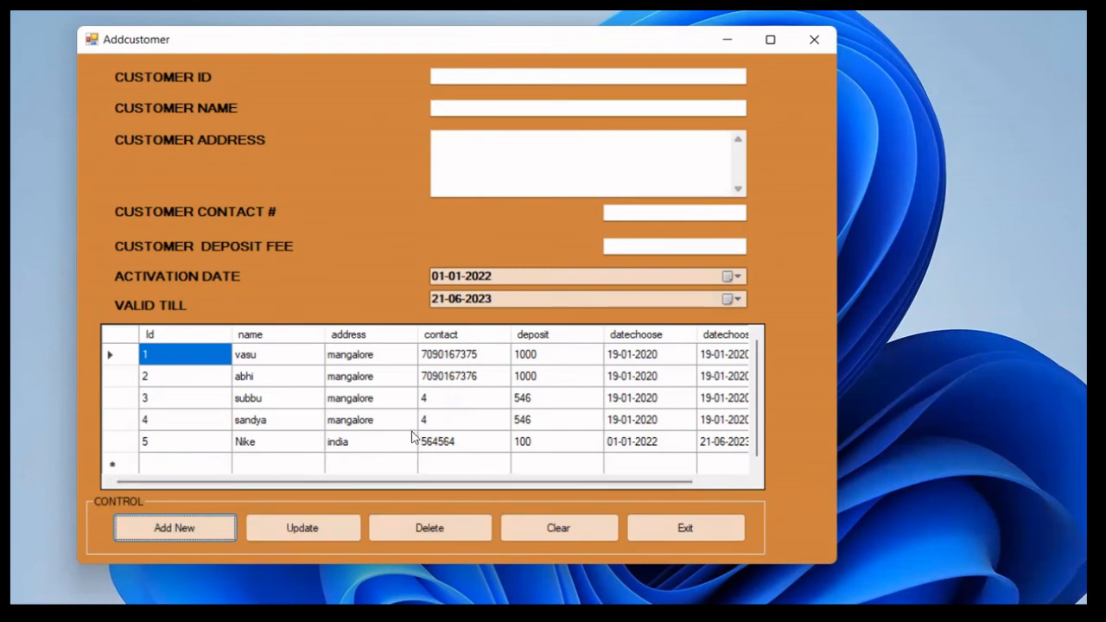
{"action": "mouse_move", "coordinate": [449, 406]}
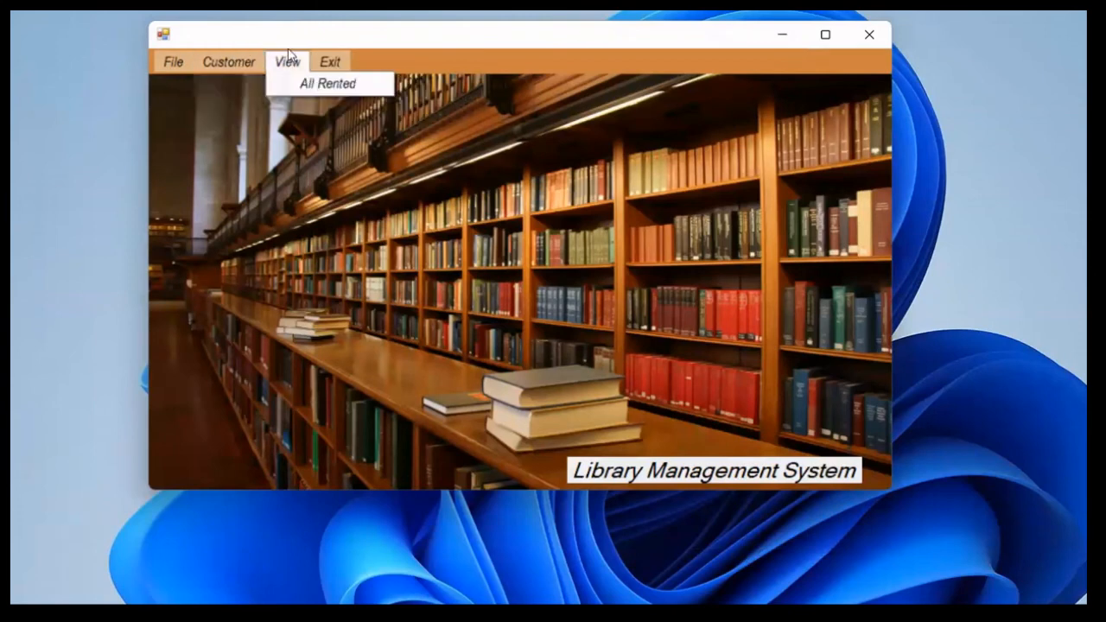
{"action": "left_click", "coordinate": [326, 83]}
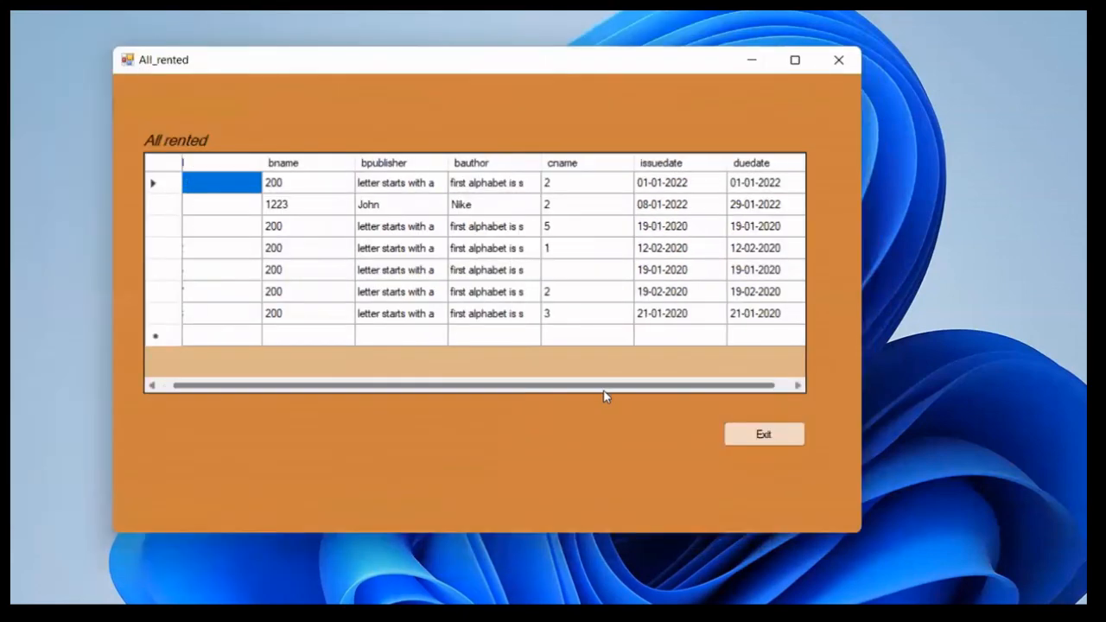
{"action": "scroll", "scroll_direction": "left", "scroll_amount": 3}
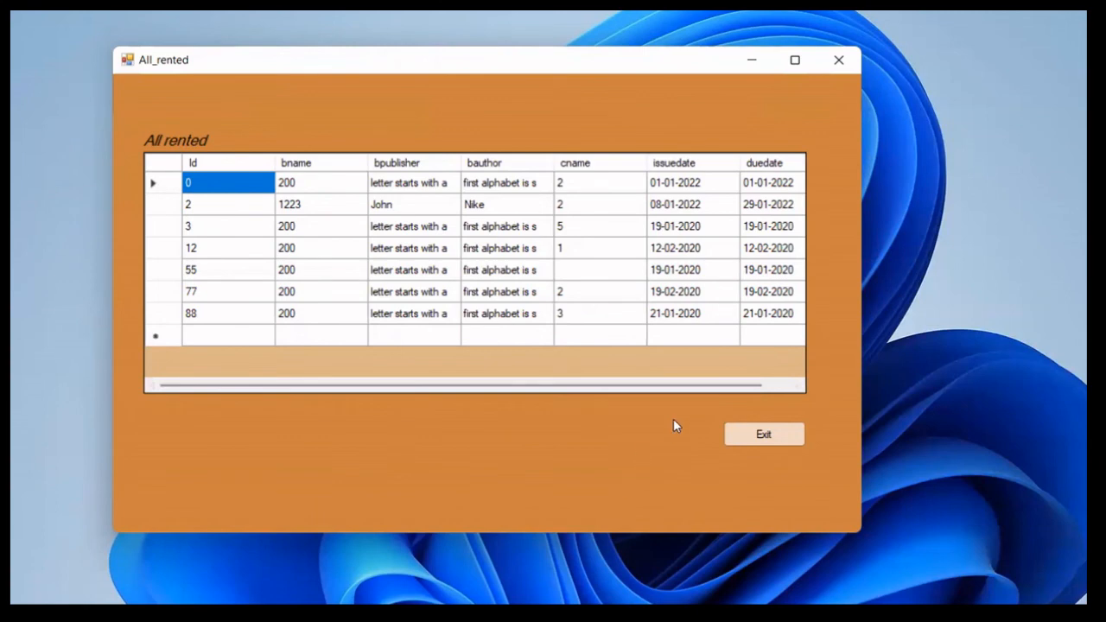
{"action": "mouse_move", "coordinate": [568, 413]}
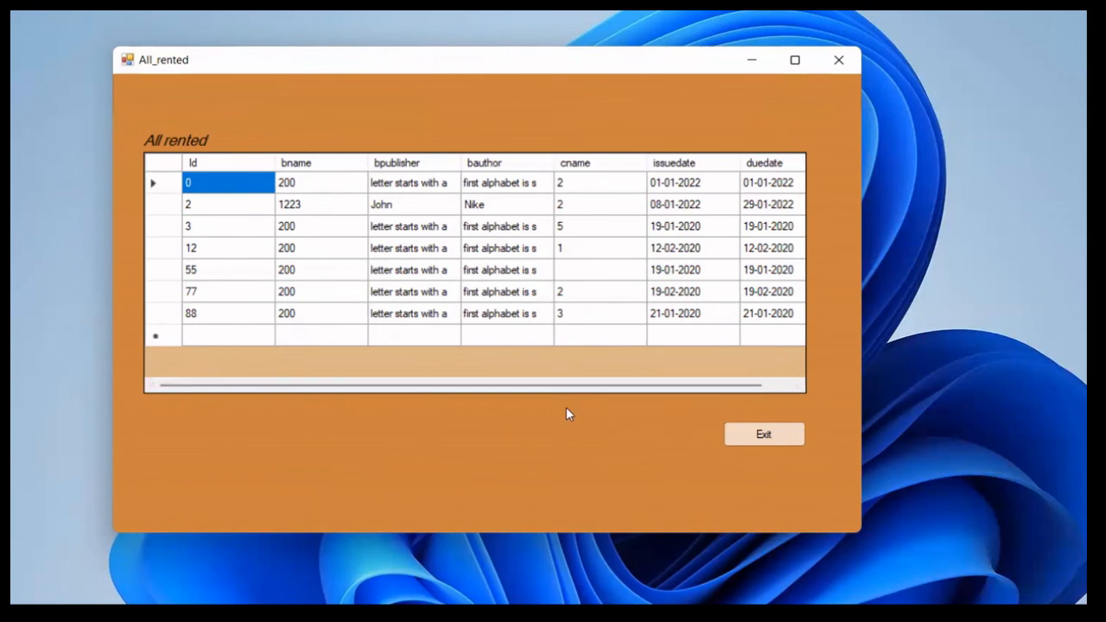
{"action": "left_click", "coordinate": [763, 434]}
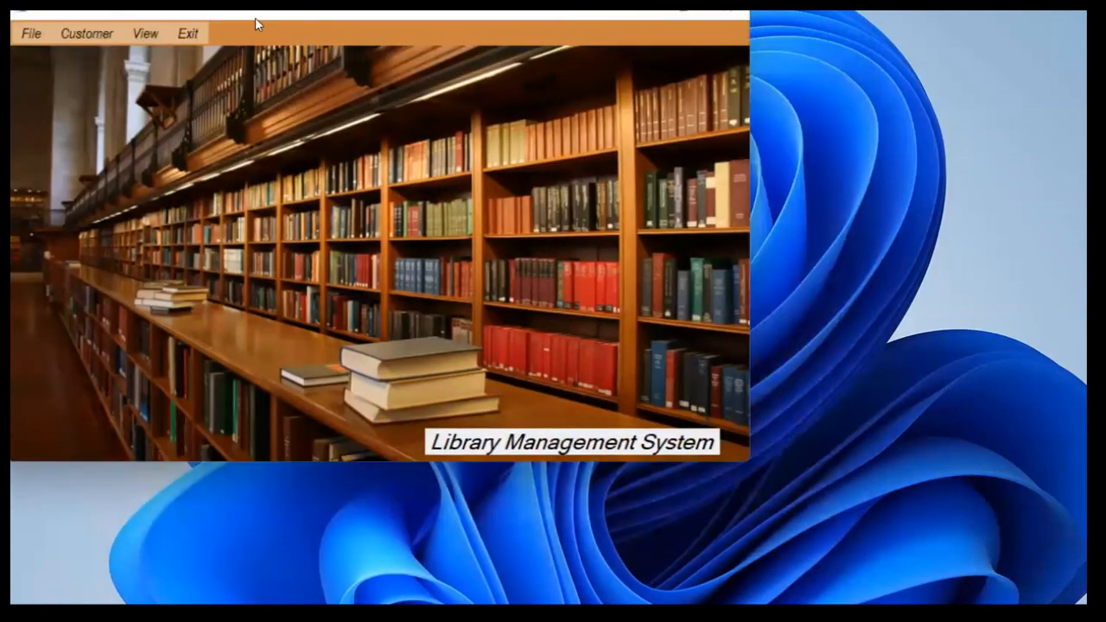